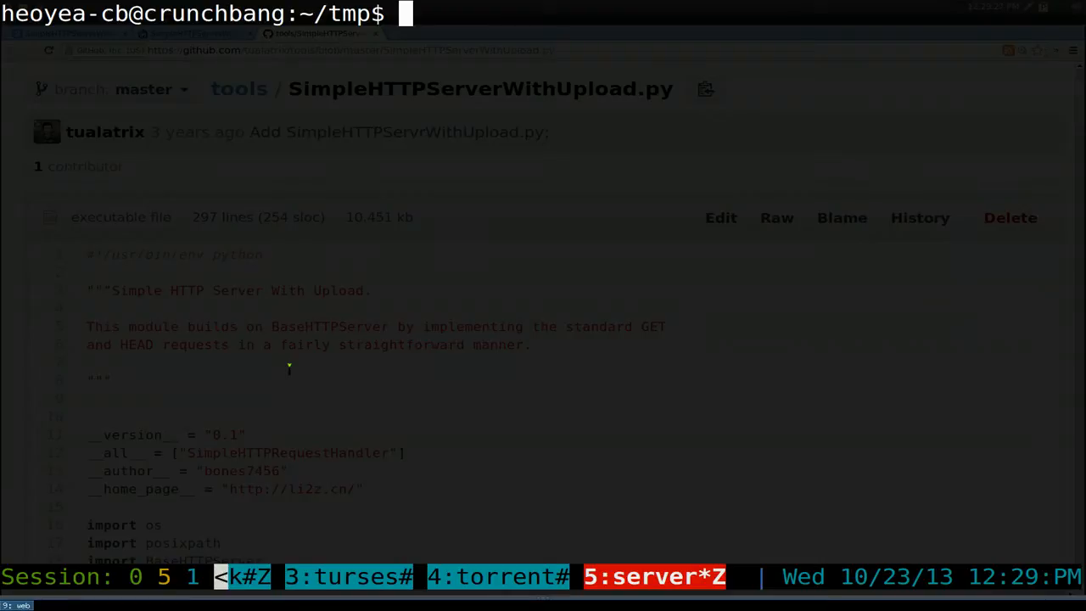
List ~/tmp and run chmod +x on SimpleHTTPServerWithUpload.py
type("ls")
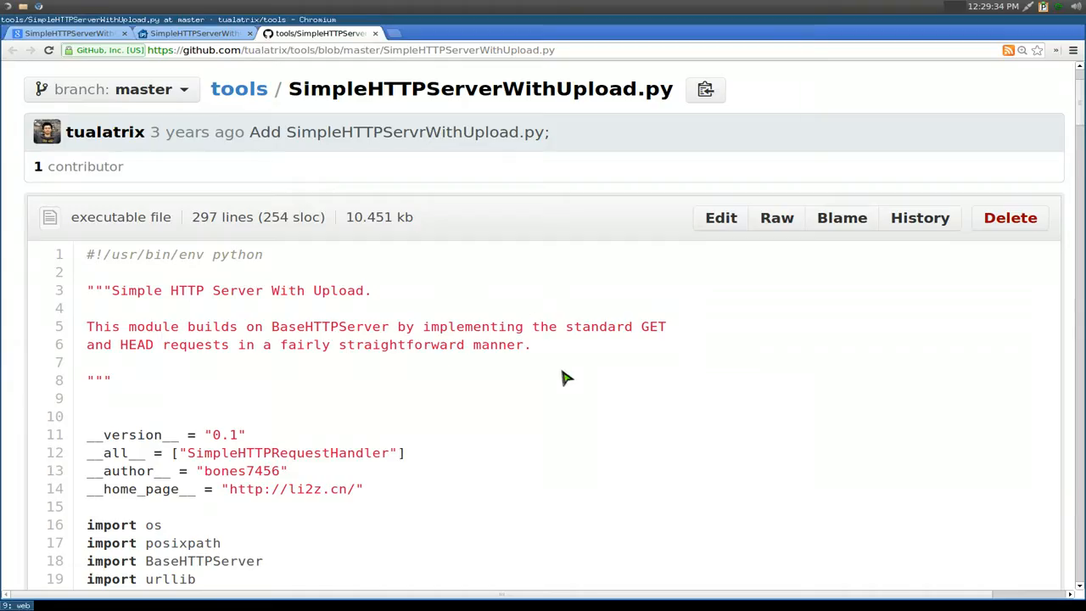
mouse_move(556, 383)
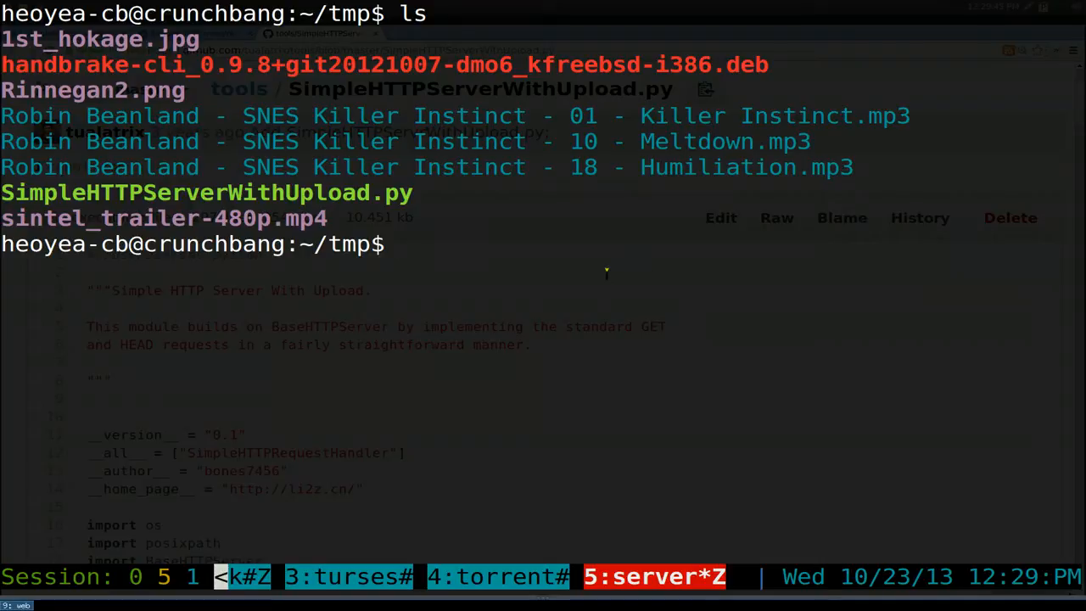
type("chmod +x")
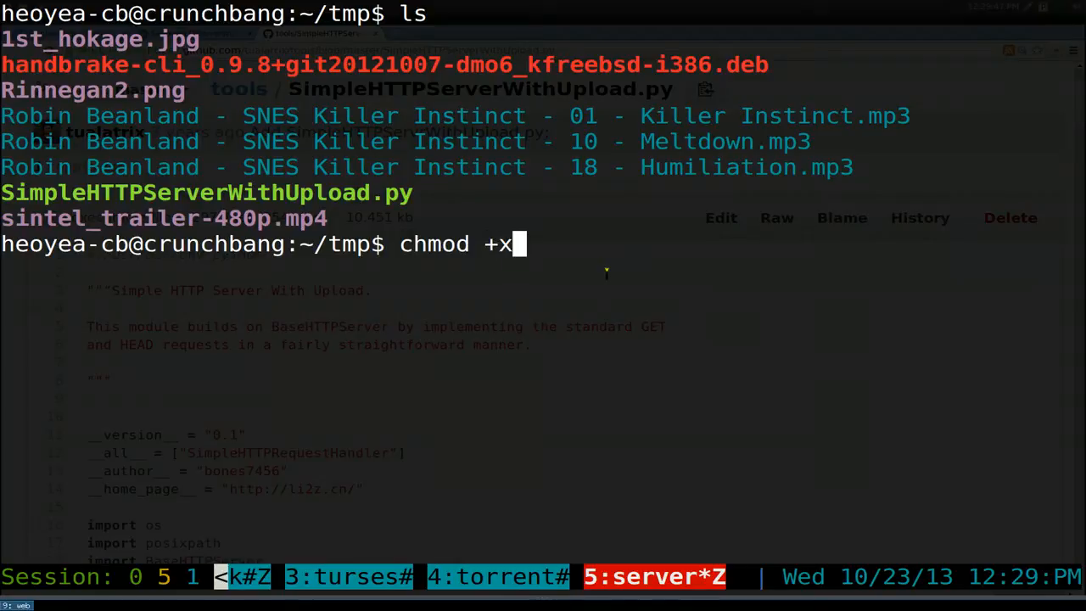
type("SimpleHTTPServerWithUpload.py")
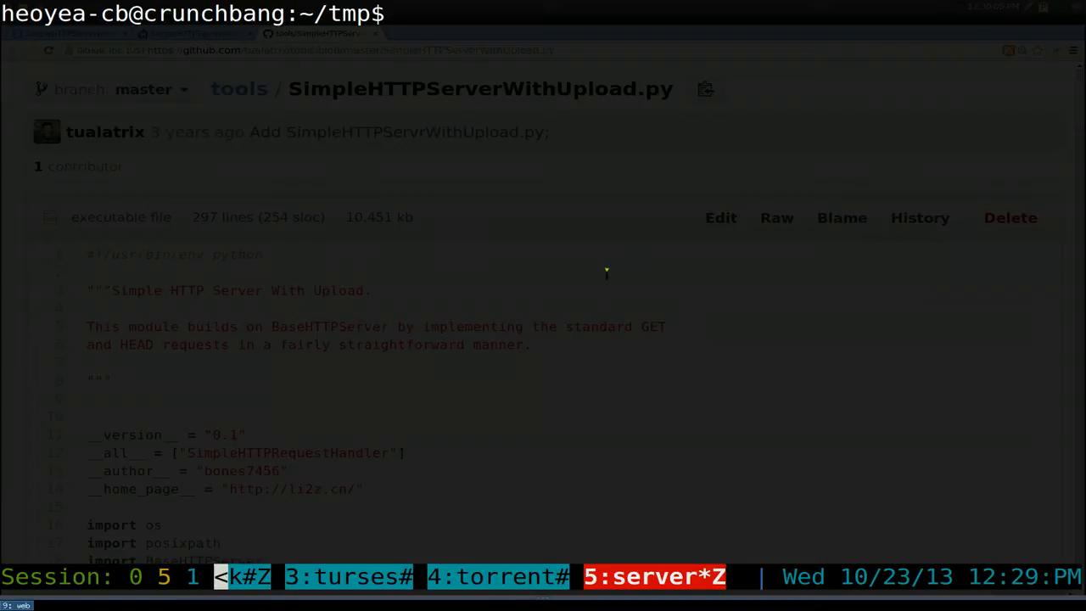
type("ifconfig")
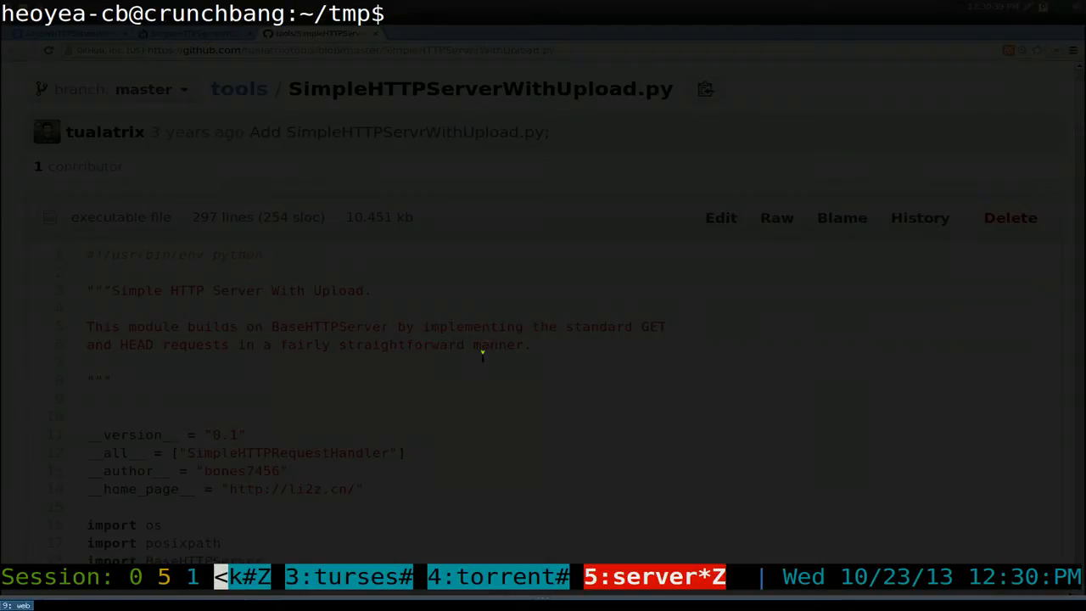
type("python")
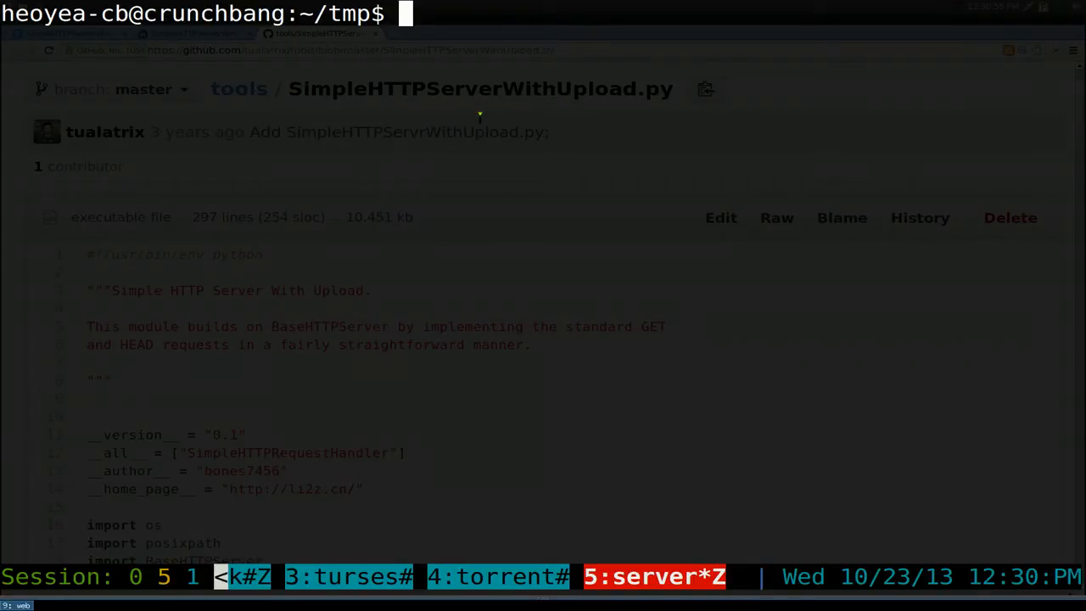
Run python2.7 SimpleHTTPServerWithUpload.py to start the upload server in ~/tmp
type("python")
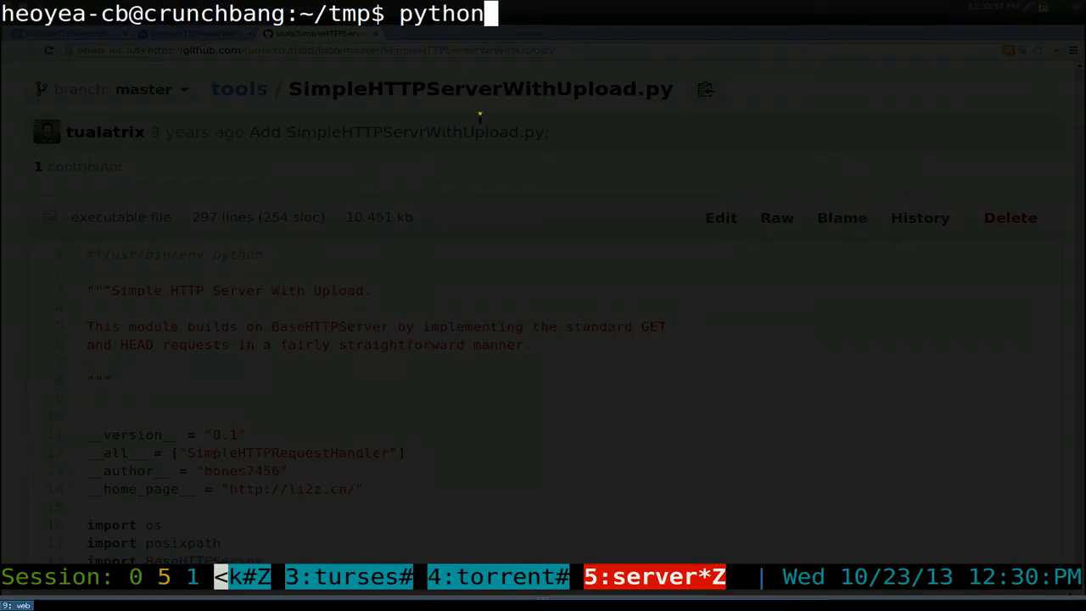
type("2")
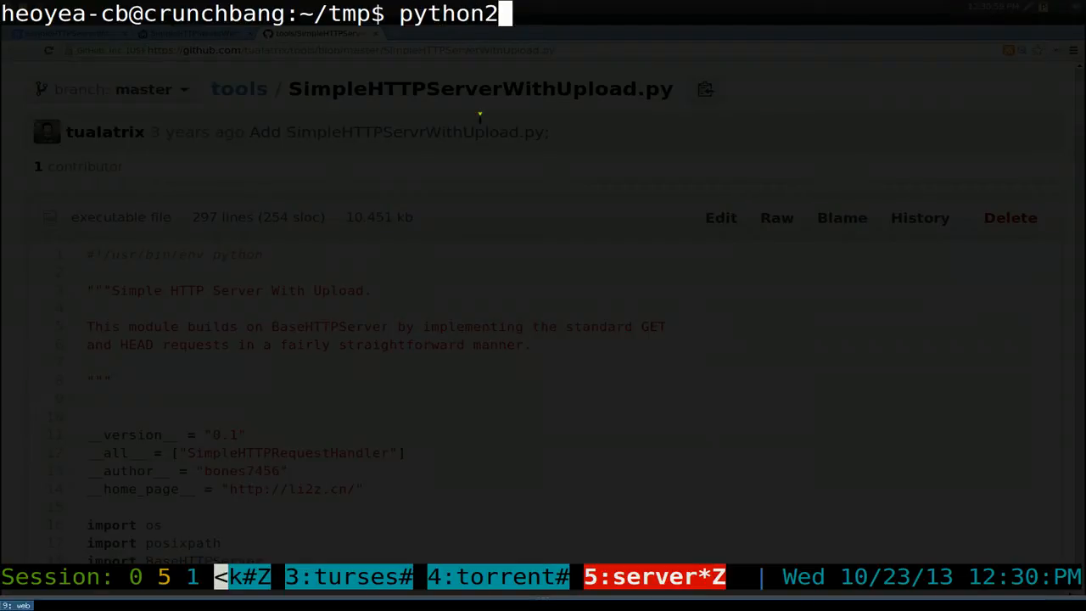
type(".7")
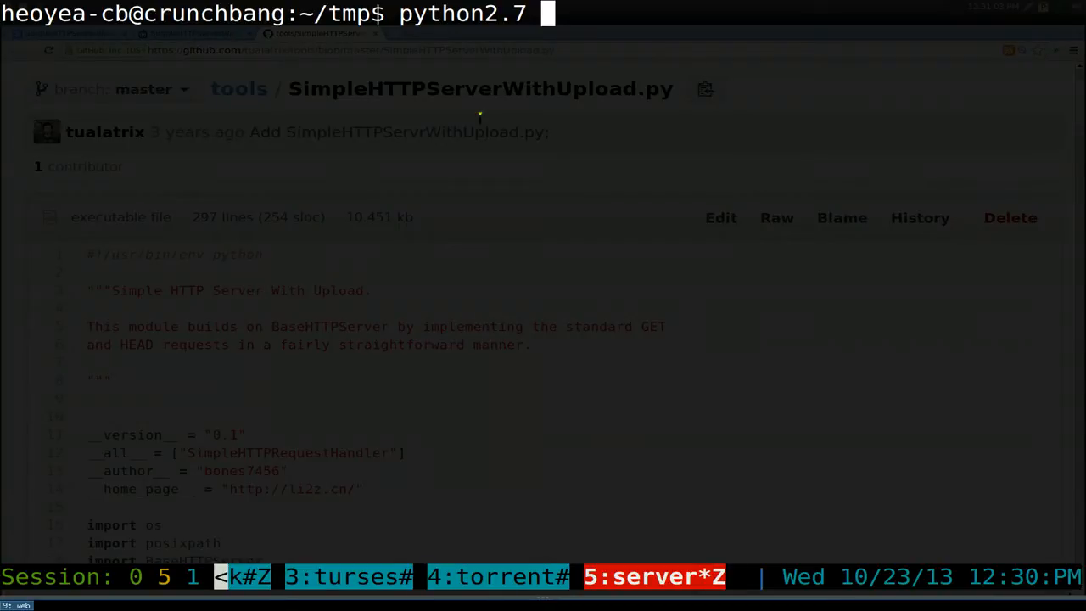
type("SimpleHTTPServerWithUpload.py")
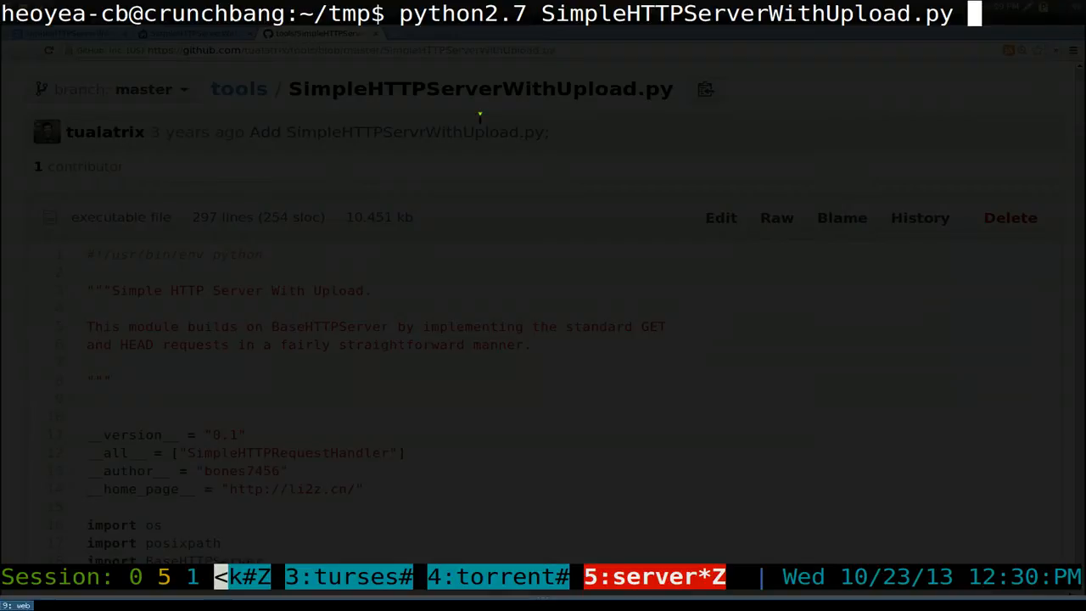
key("Return")
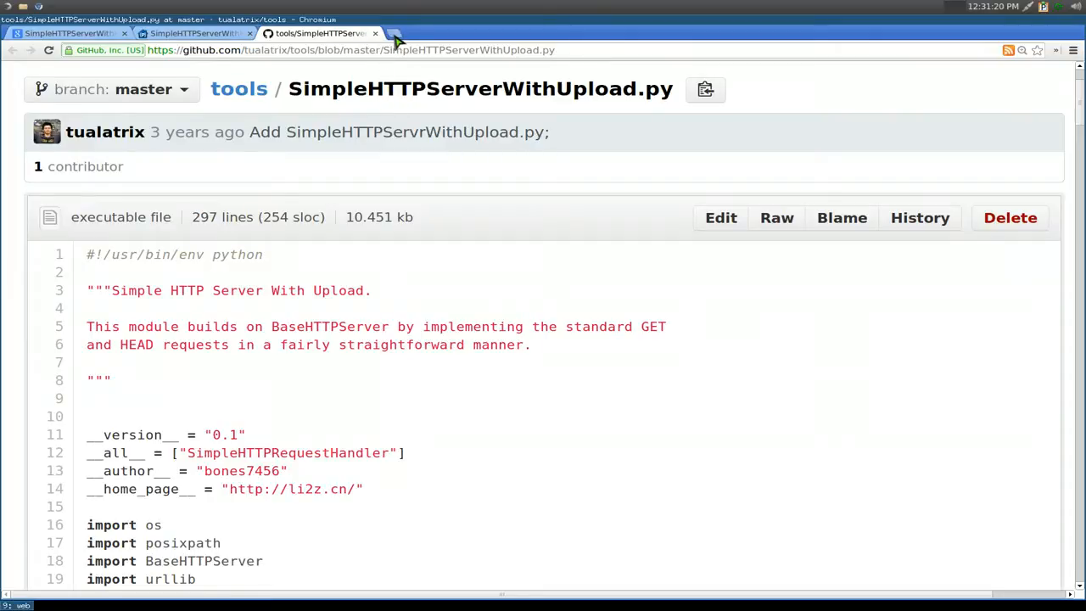
Load the tmp folder listing at 192.168.1.105:8000 in a new tab
left_click(396, 34)
type("192.168.1.105:")
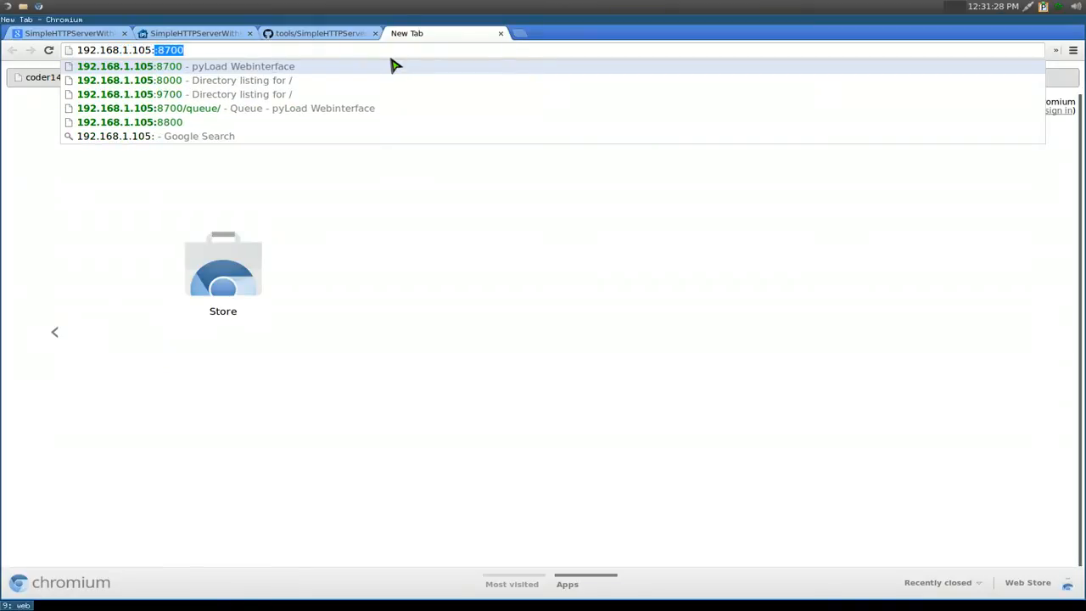
type("8000")
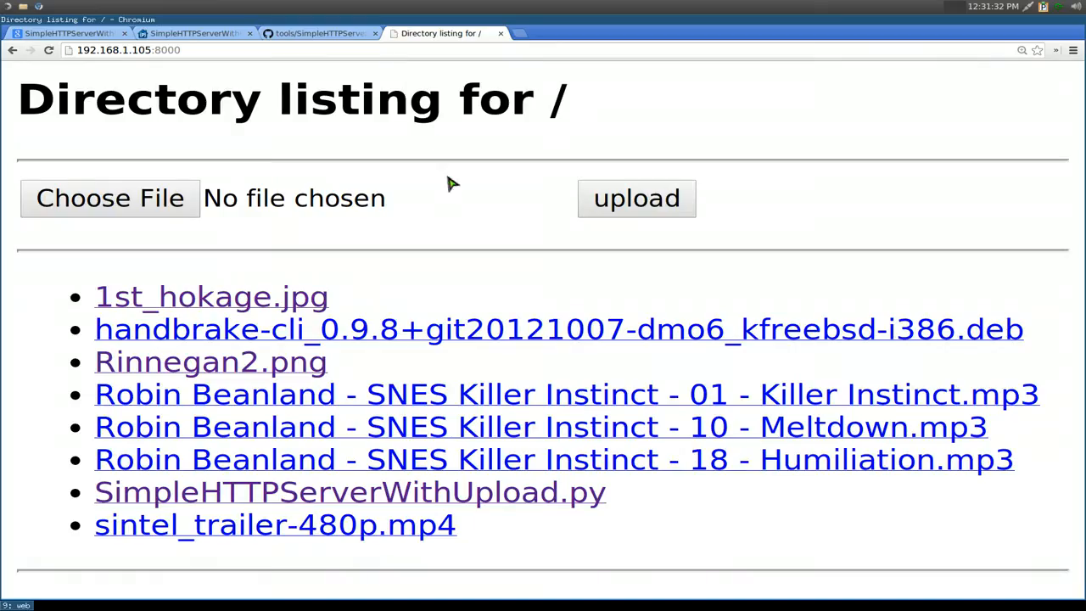
mouse_move(500, 244)
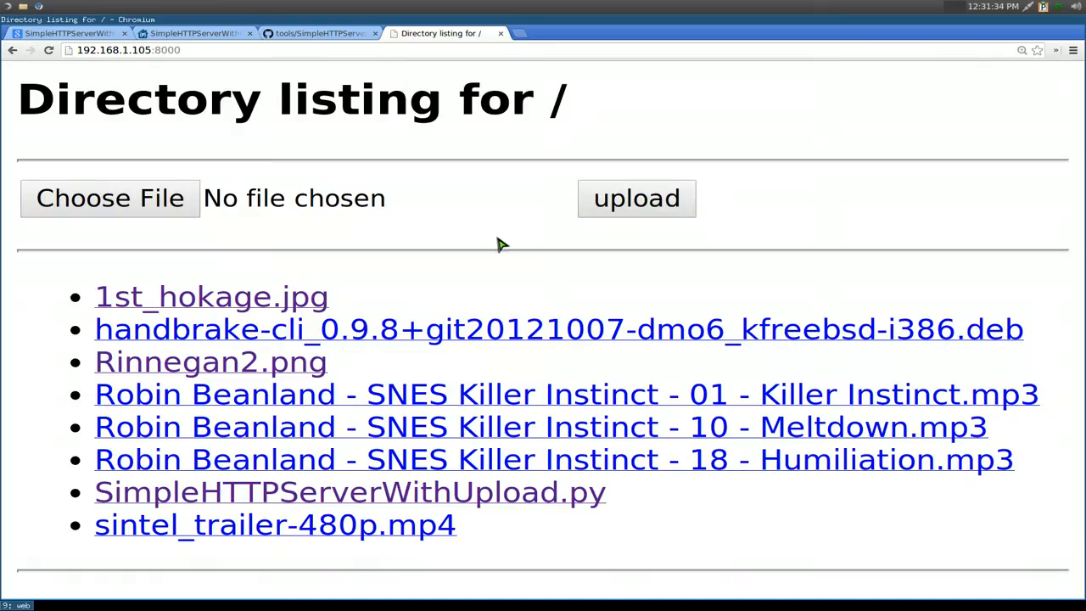
mouse_move(468, 287)
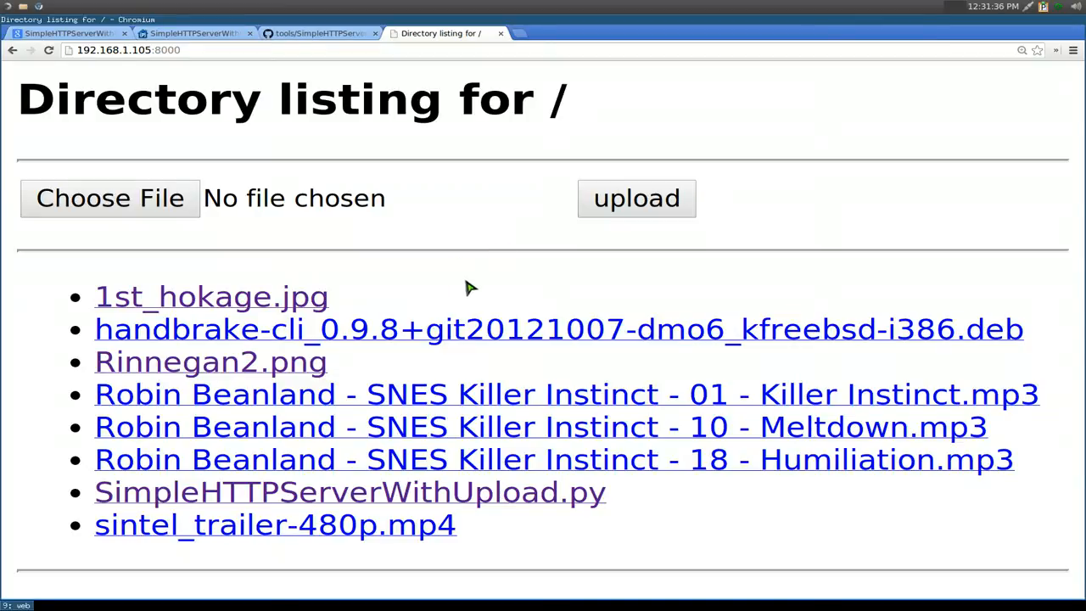
mouse_move(580, 409)
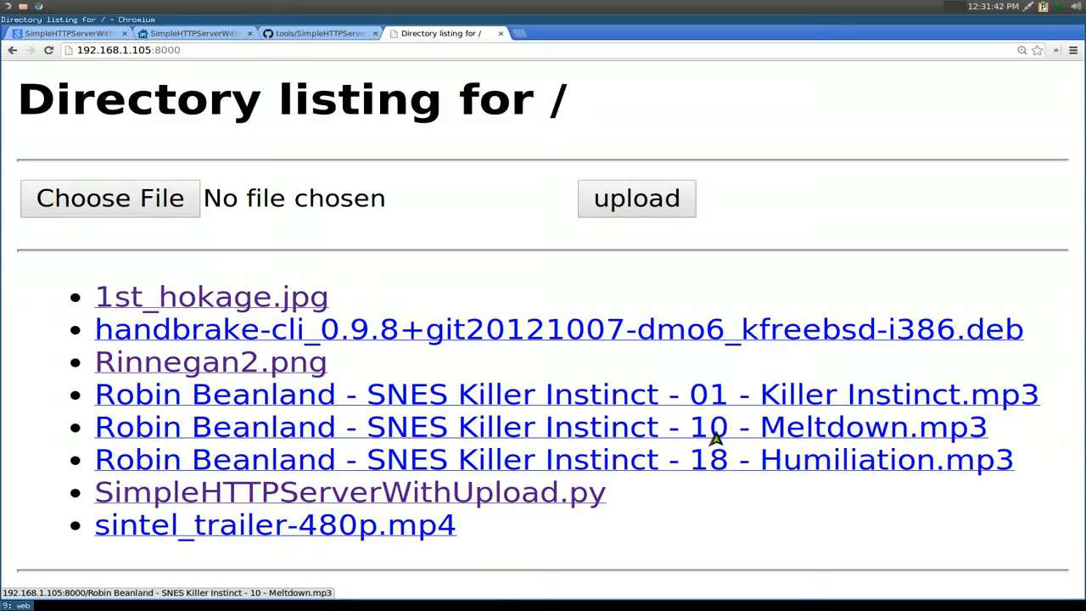
mouse_move(540, 329)
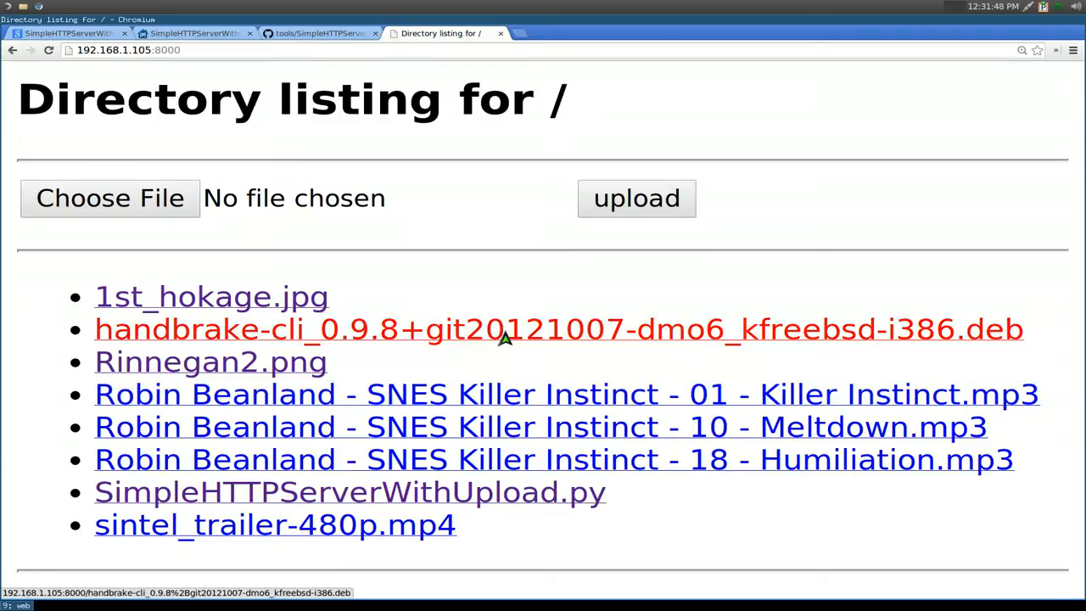
Try the handbrake .deb download and discard it, view the .py source, then return to the listing
left_click(558, 329)
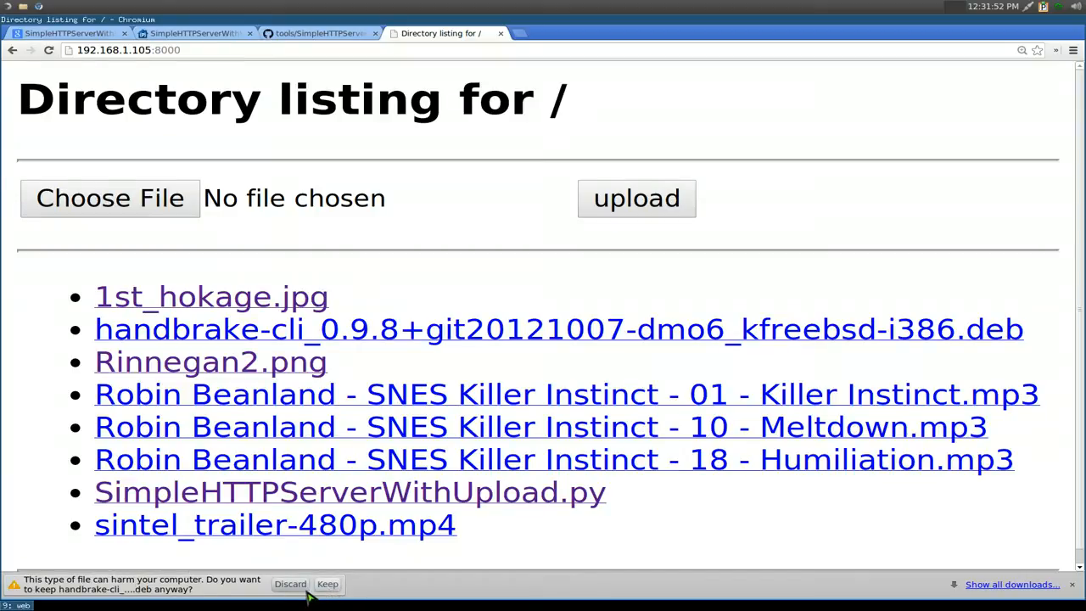
left_click(290, 583)
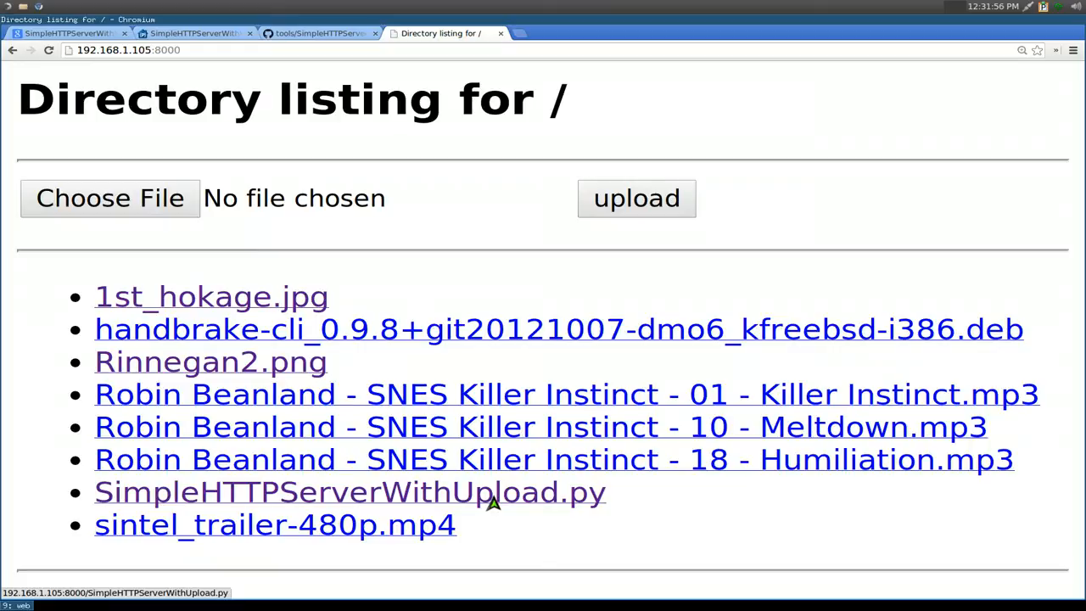
left_click(350, 492)
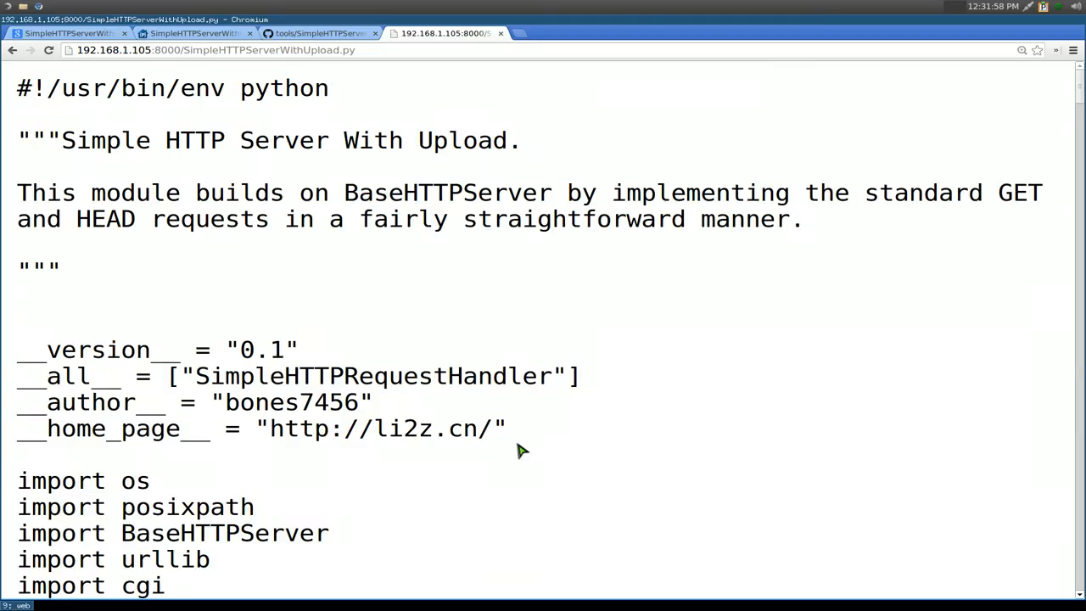
scroll("down", 3)
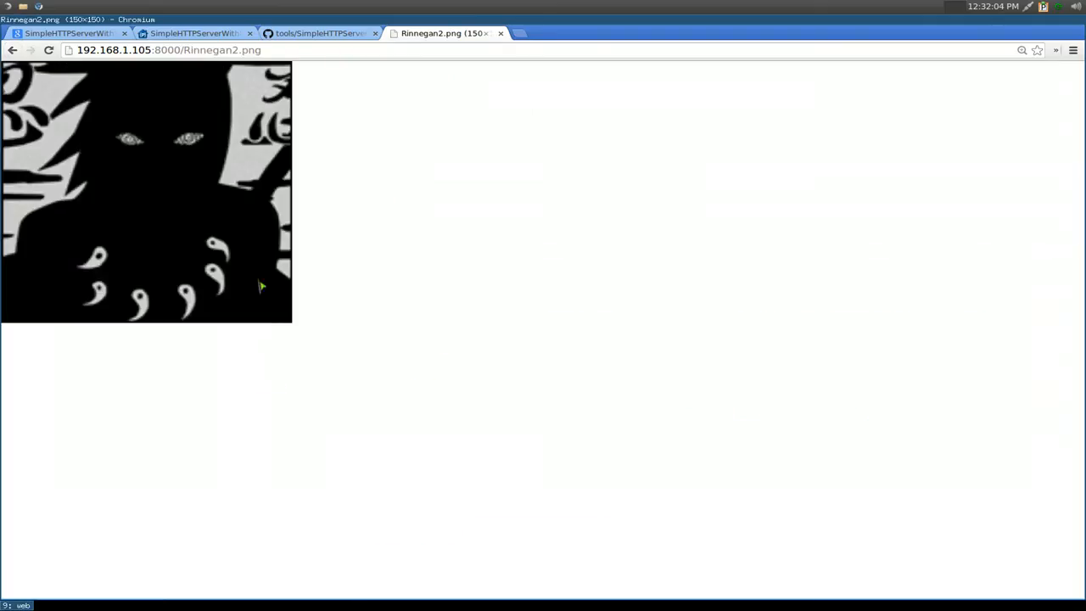
left_click(13, 49)
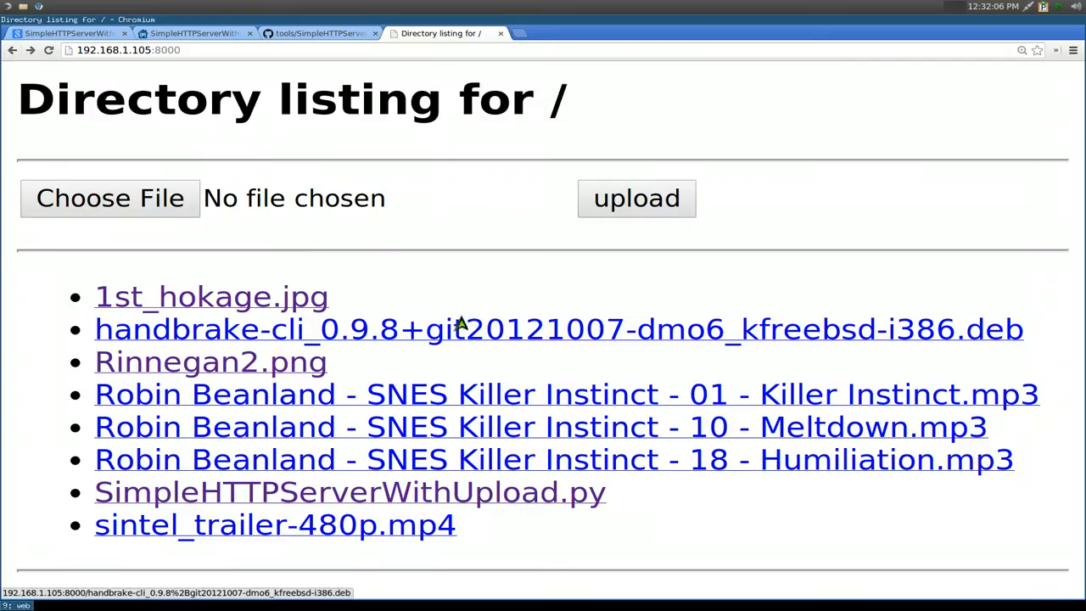
mouse_move(454, 285)
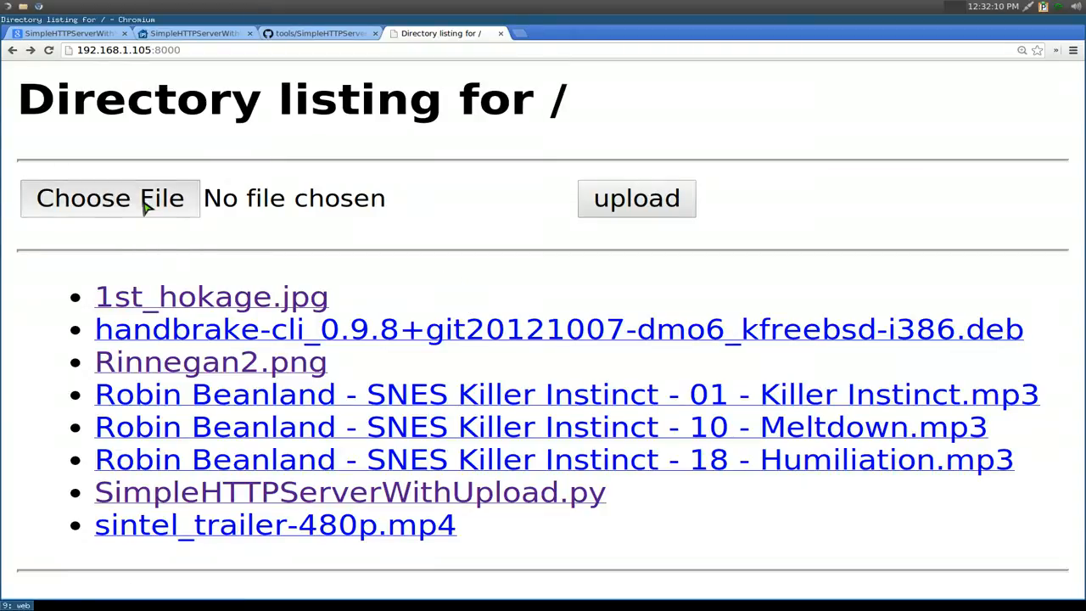
left_click(108, 197)
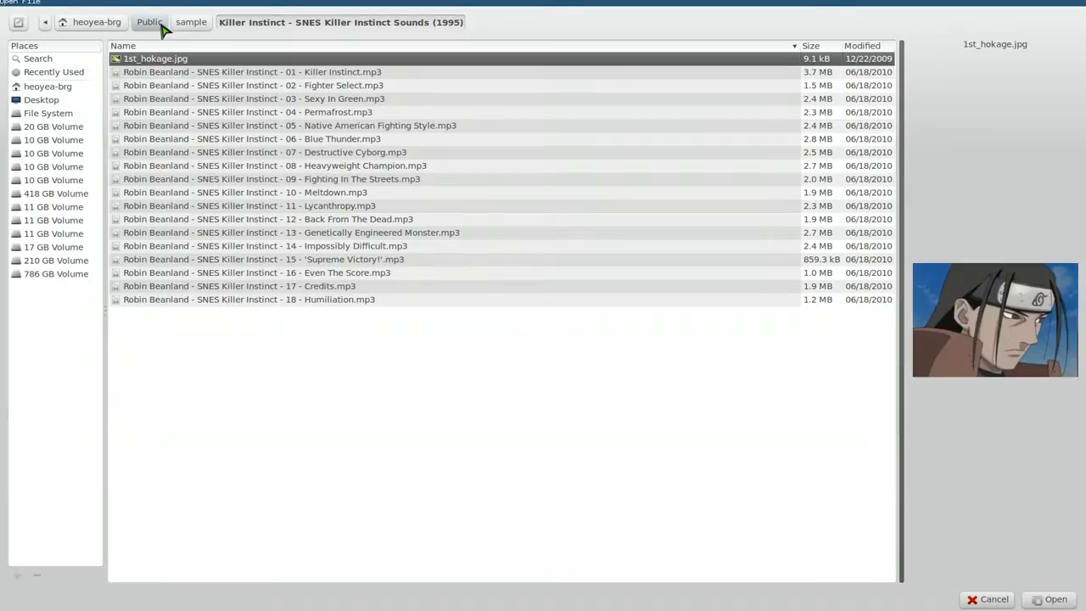
left_click(150, 22)
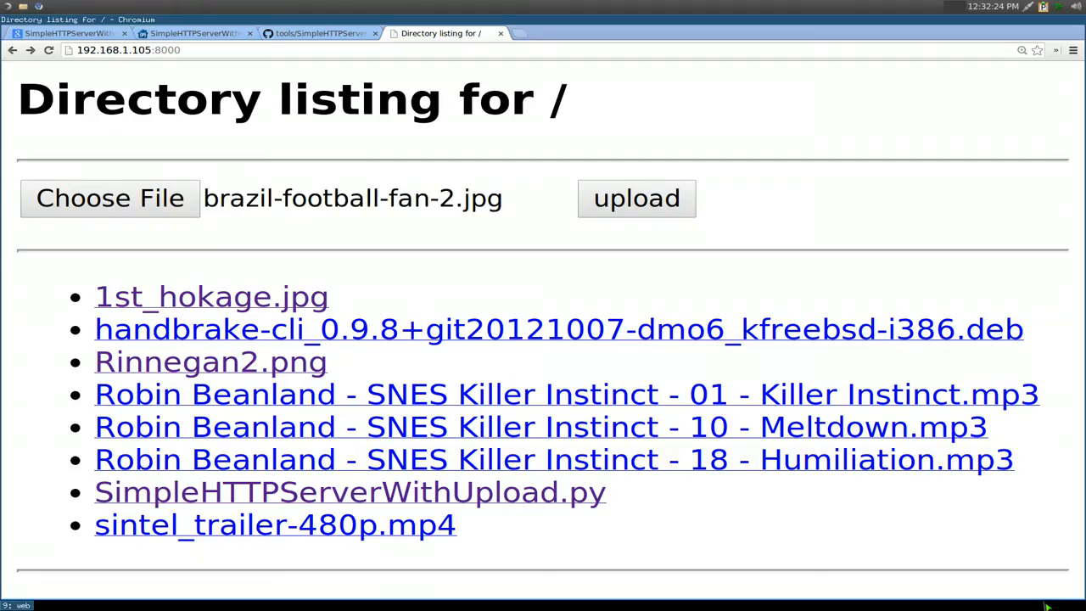
left_click(636, 197)
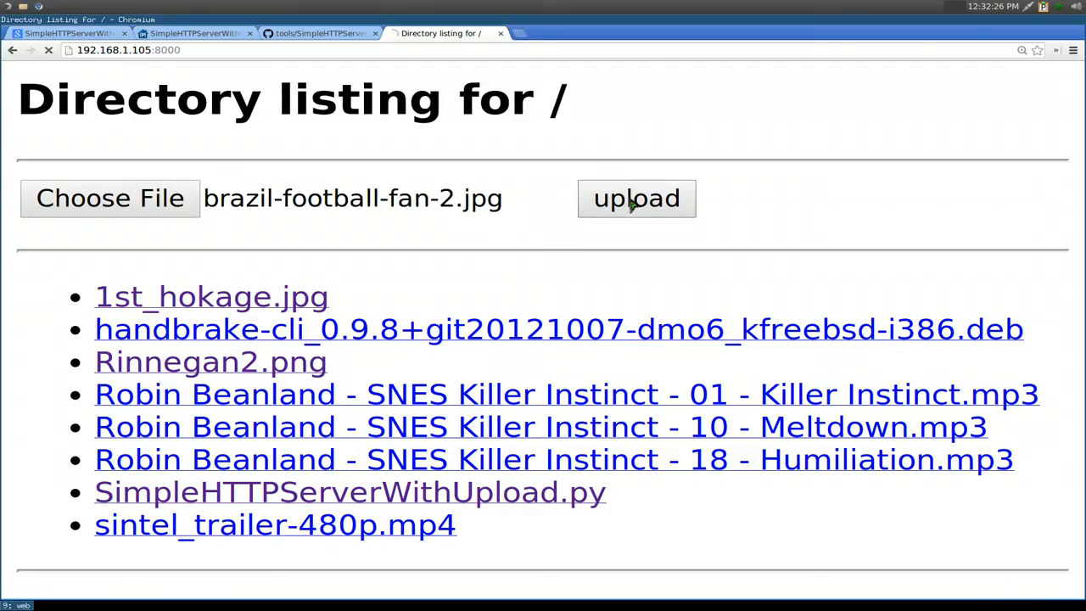
left_click(636, 197)
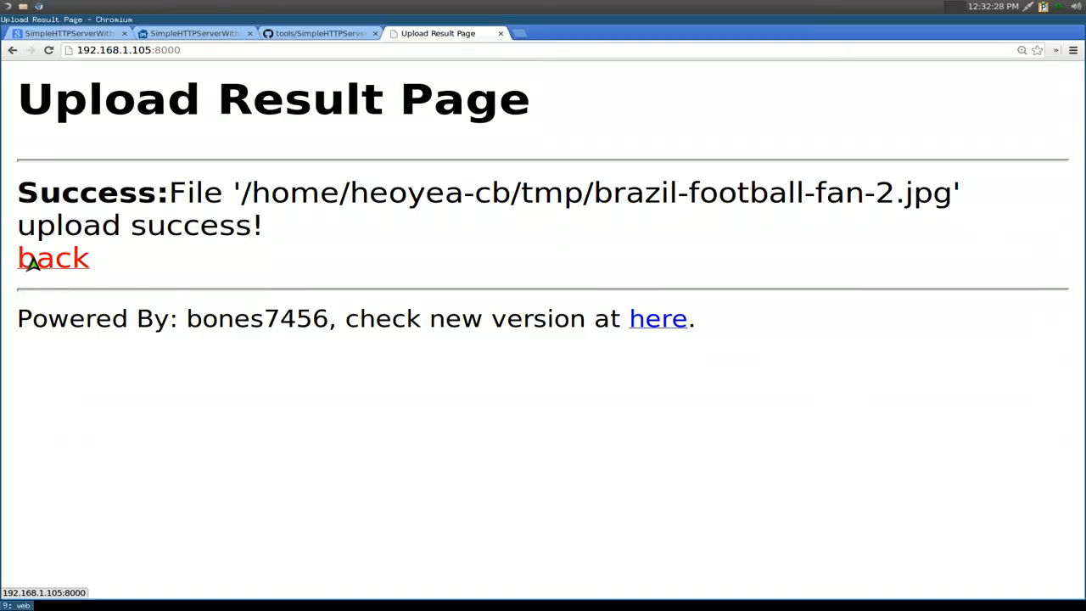
left_click(53, 258)
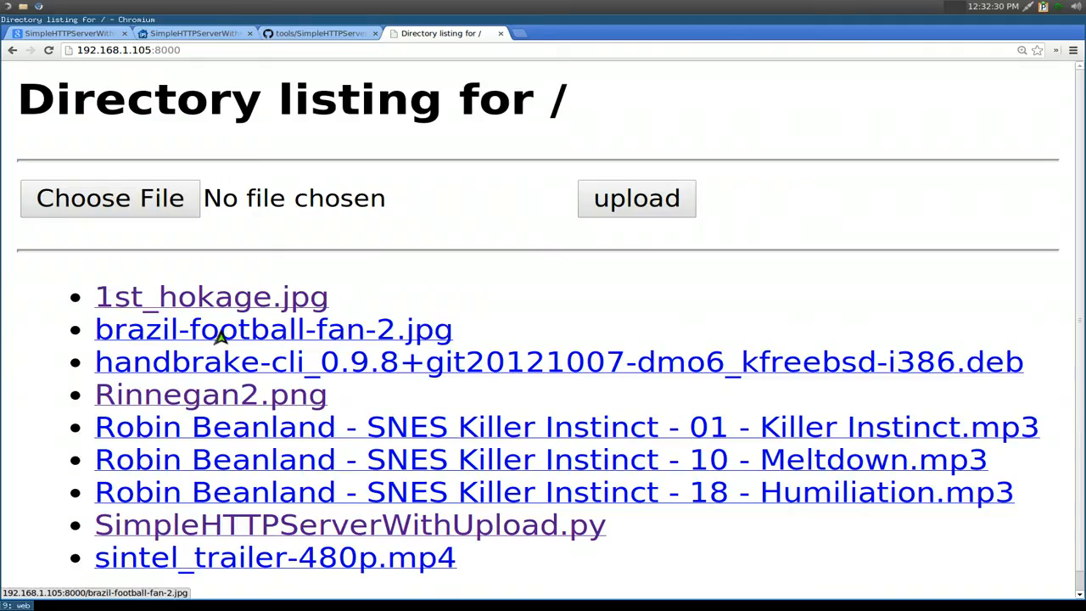
left_click(273, 329)
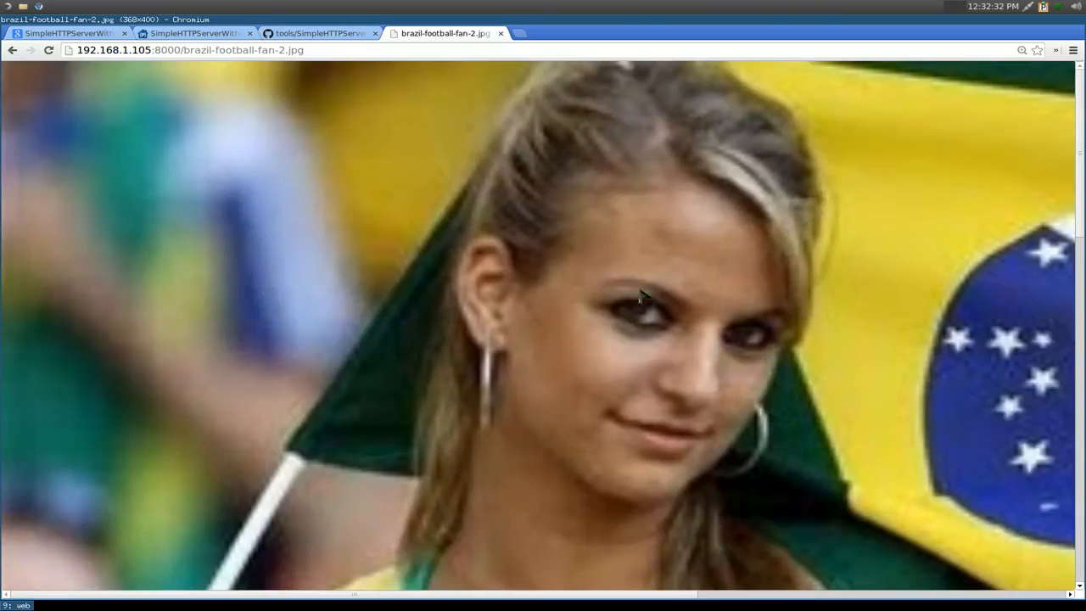
left_click(14, 49)
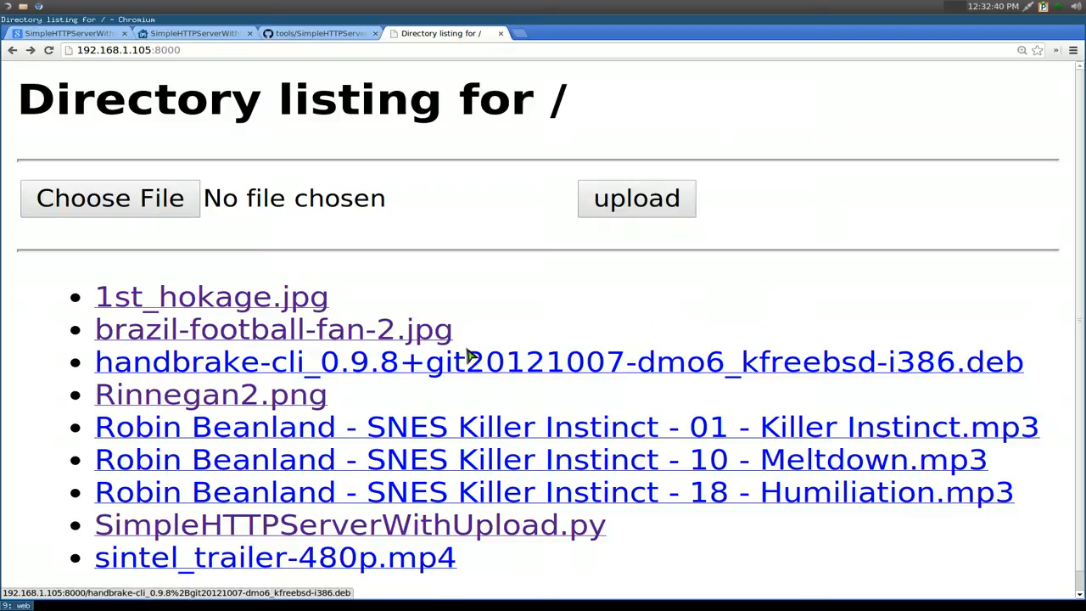
mouse_move(648, 320)
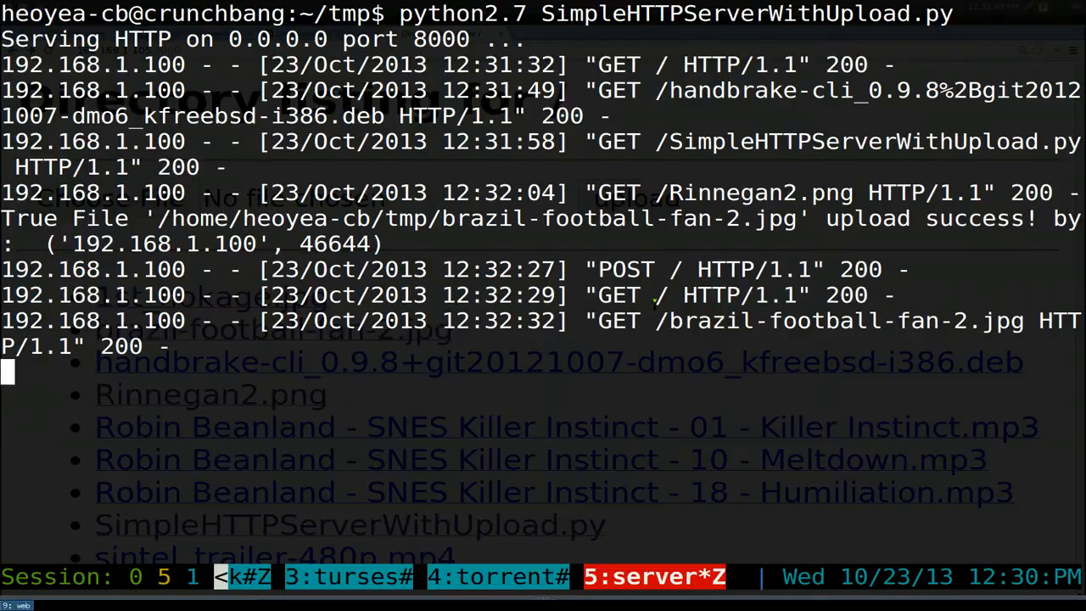
Stop the upload server with Ctrl+C and list ~/tmp again
key("ctrl+c")
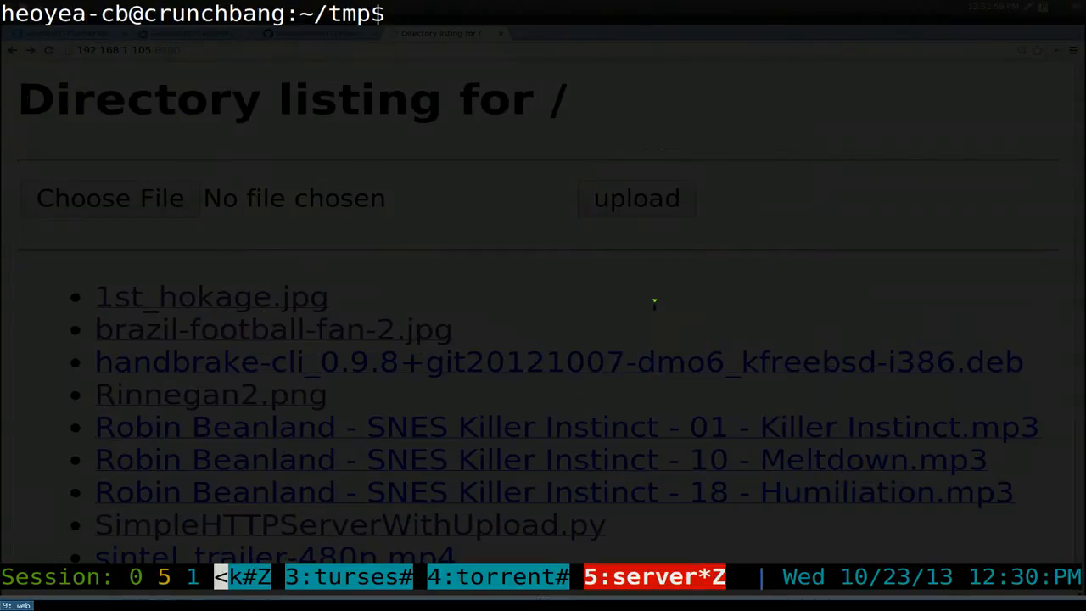
type("ls")
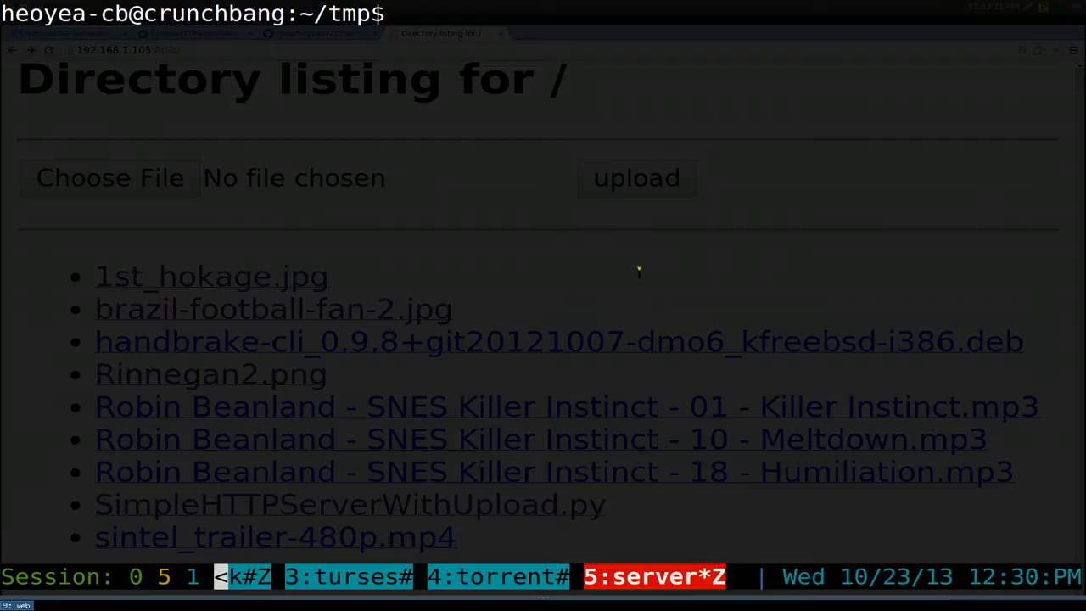
type("nano")
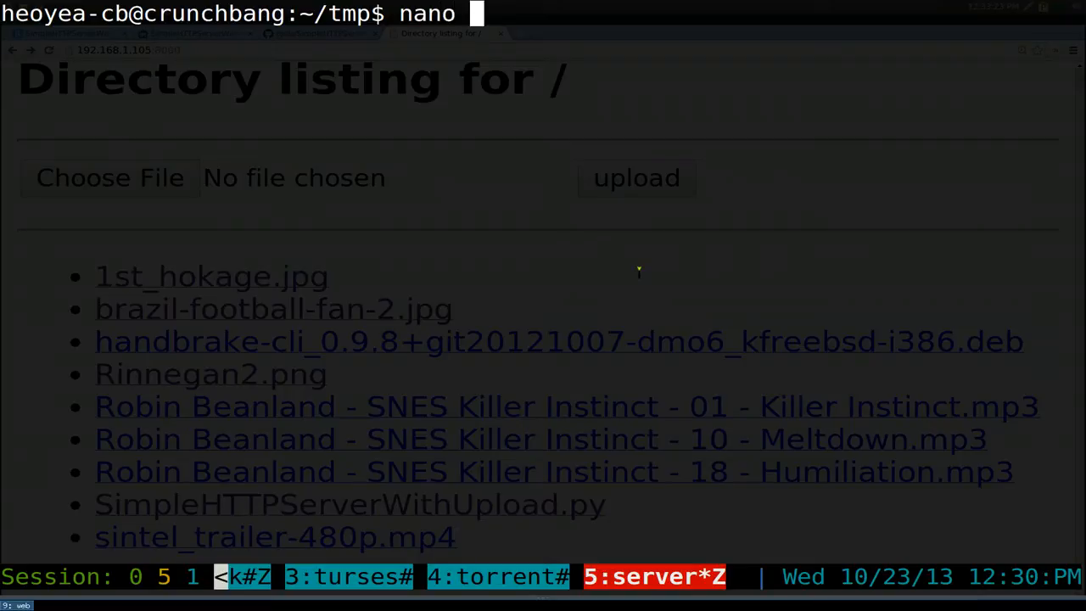
type("~/")
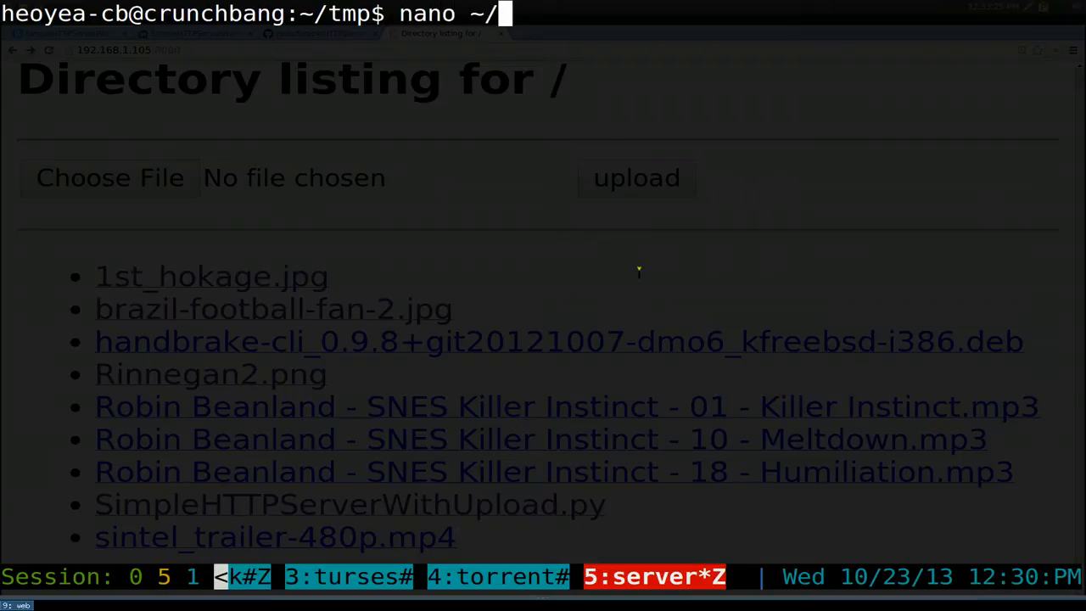
type(".bashrc")
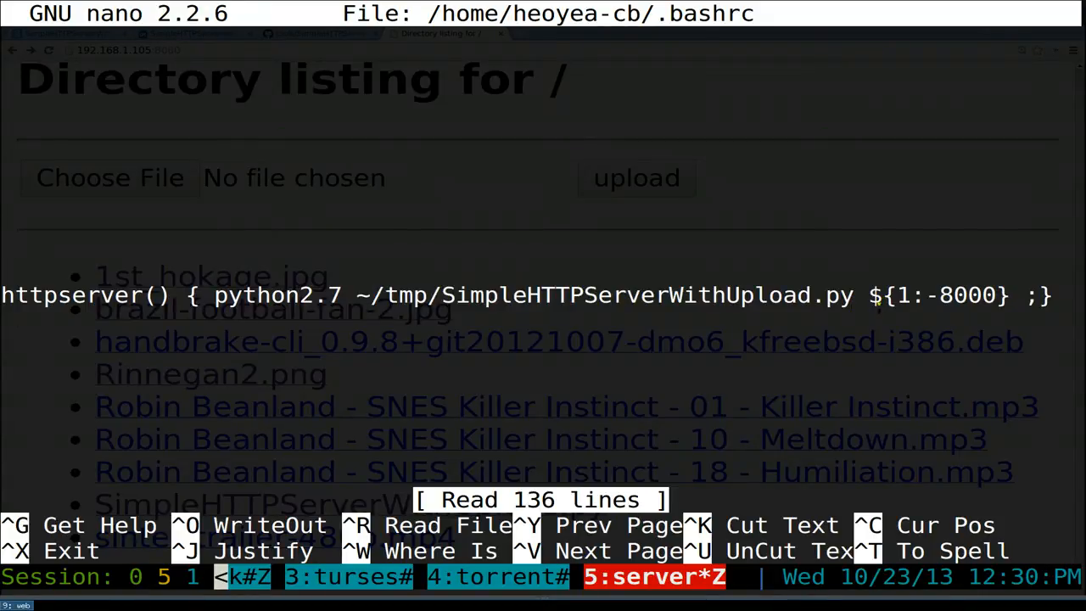
double_click(933, 295)
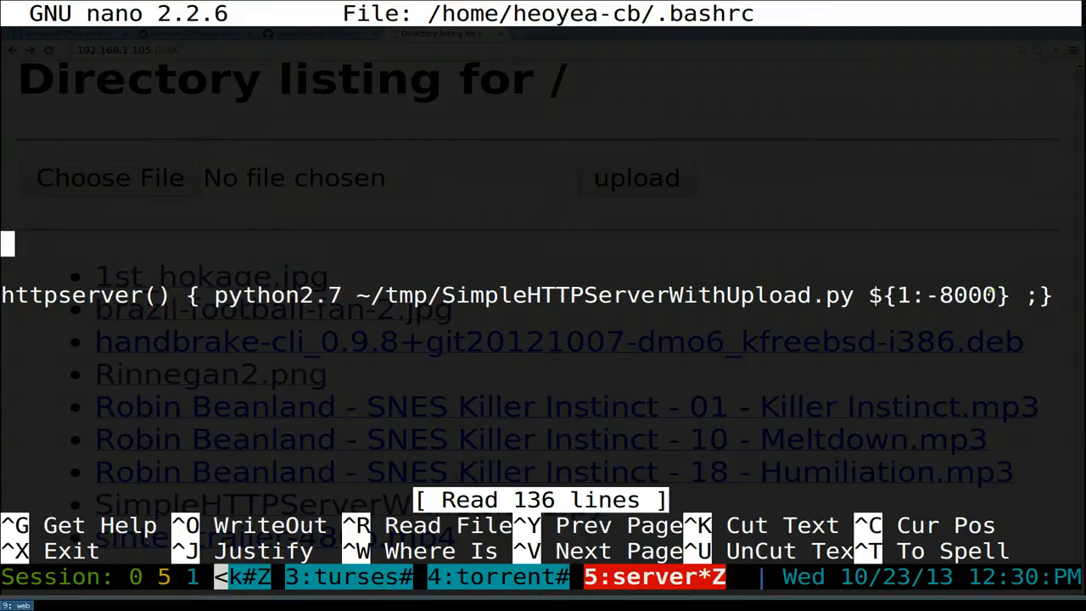
double_click(967, 295)
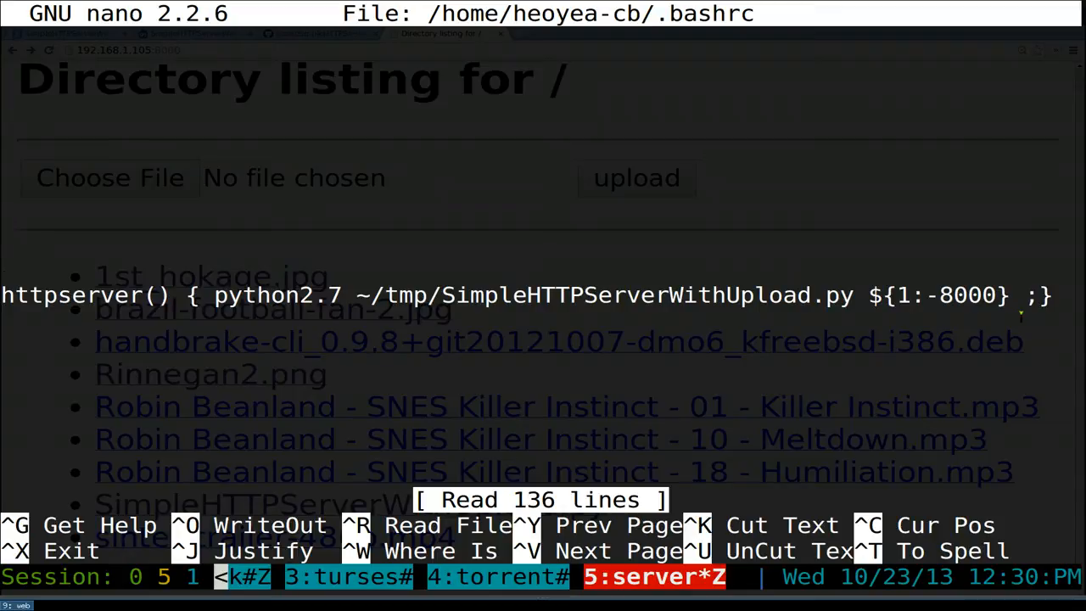
key("ctrl+o")
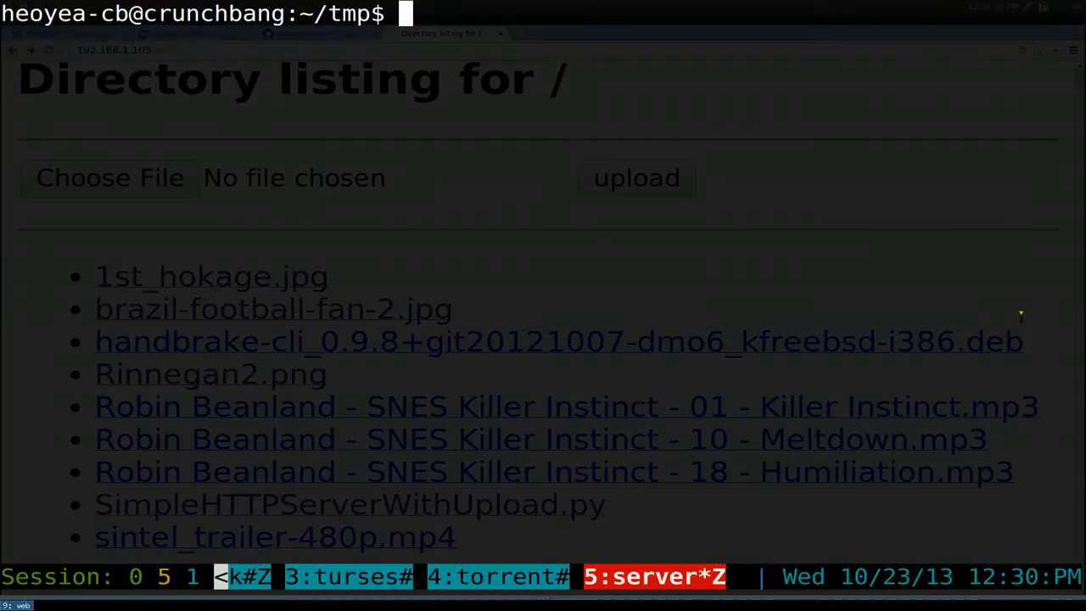
type("bas")
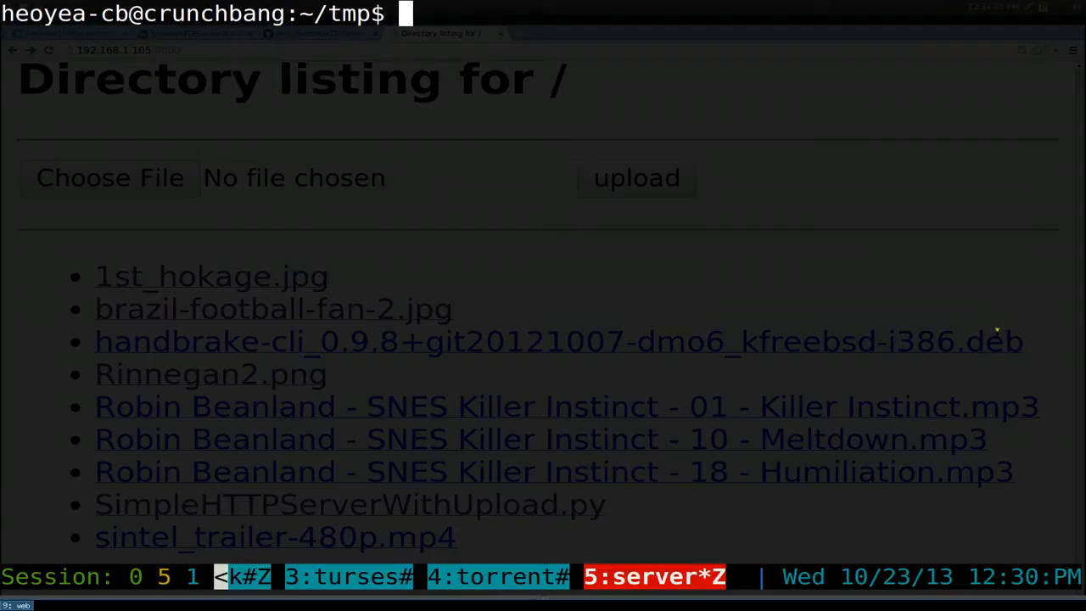
type("ls")
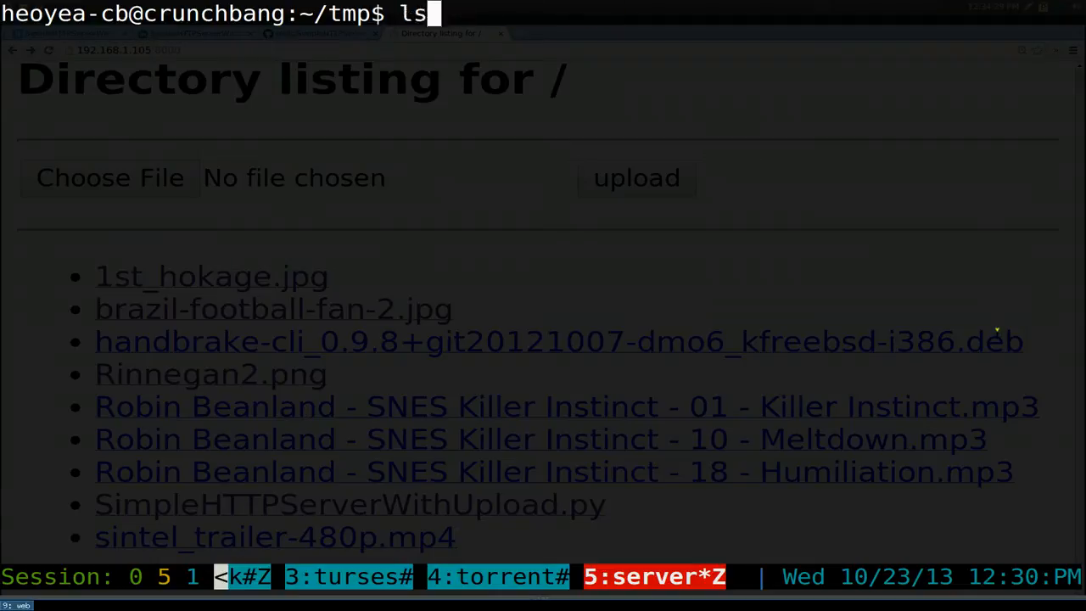
Cancel the stray input, start python2.7 SimpleHTTPServerWithUpload.py, then stop it again
key("ctrl+c")
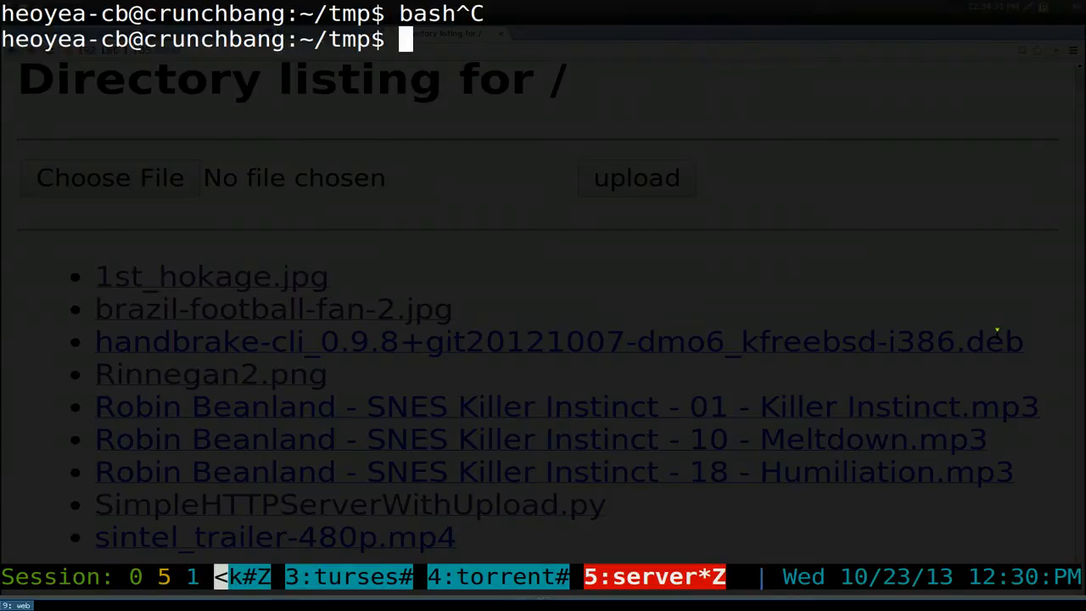
type("pyhton")
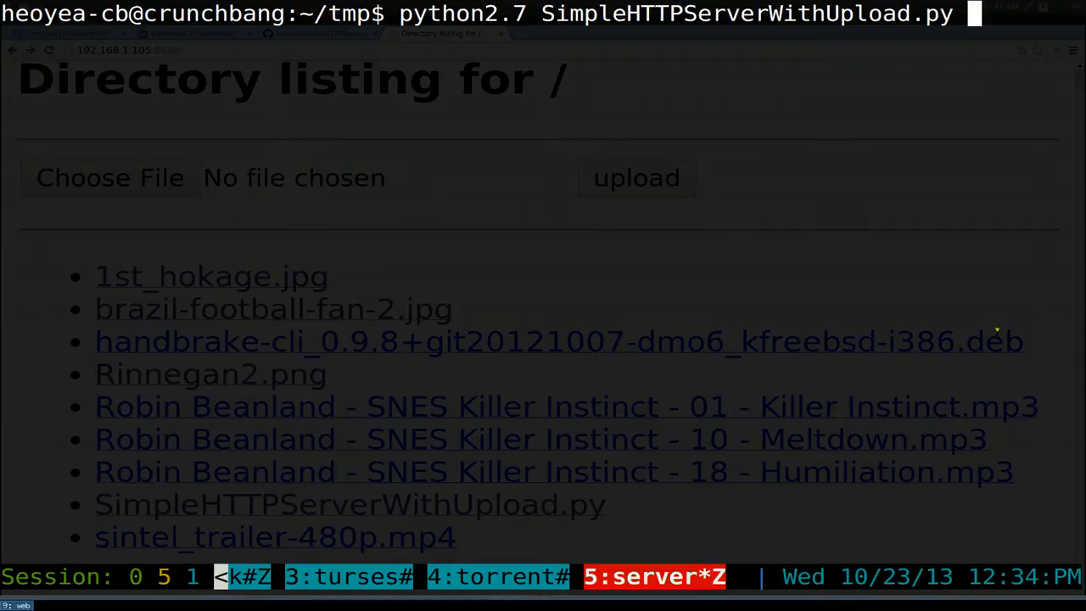
key("Return")
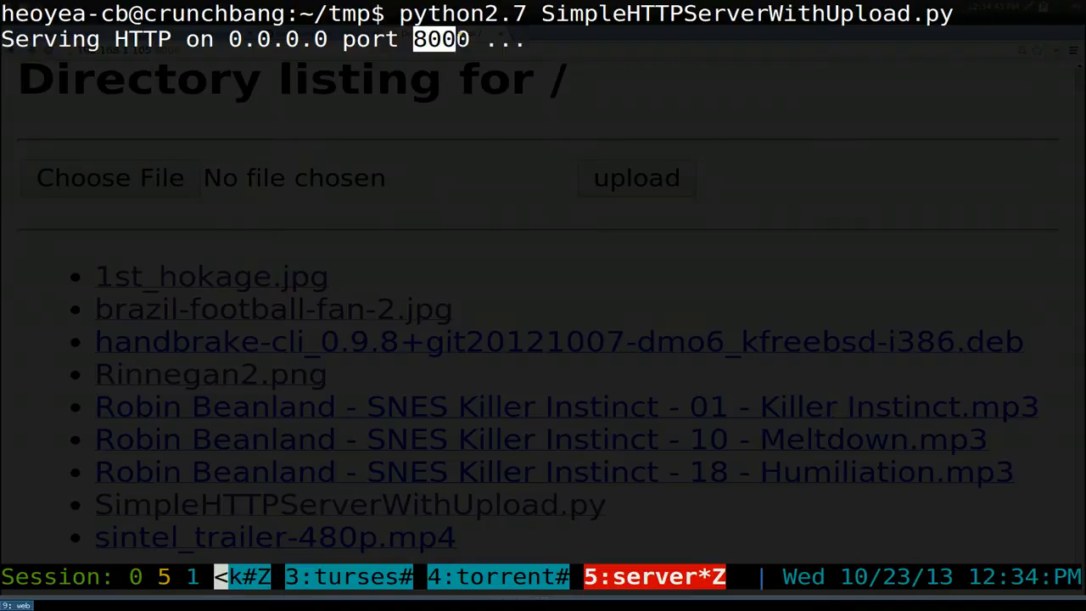
key("ctrl+c")
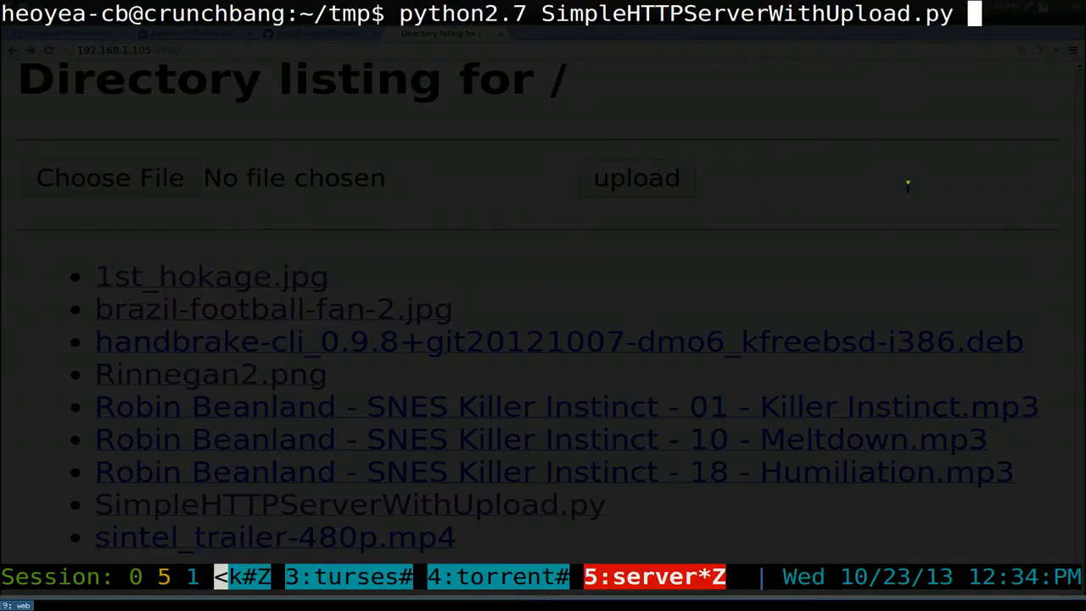
Recall the server command and append port 9700 to relaunch it
type("970")
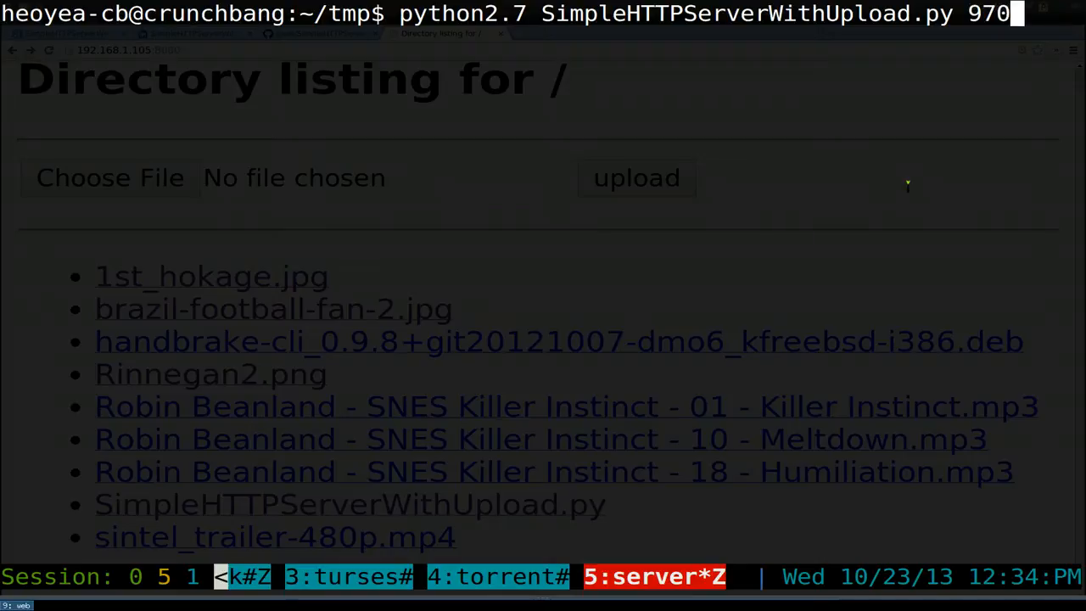
type("0")
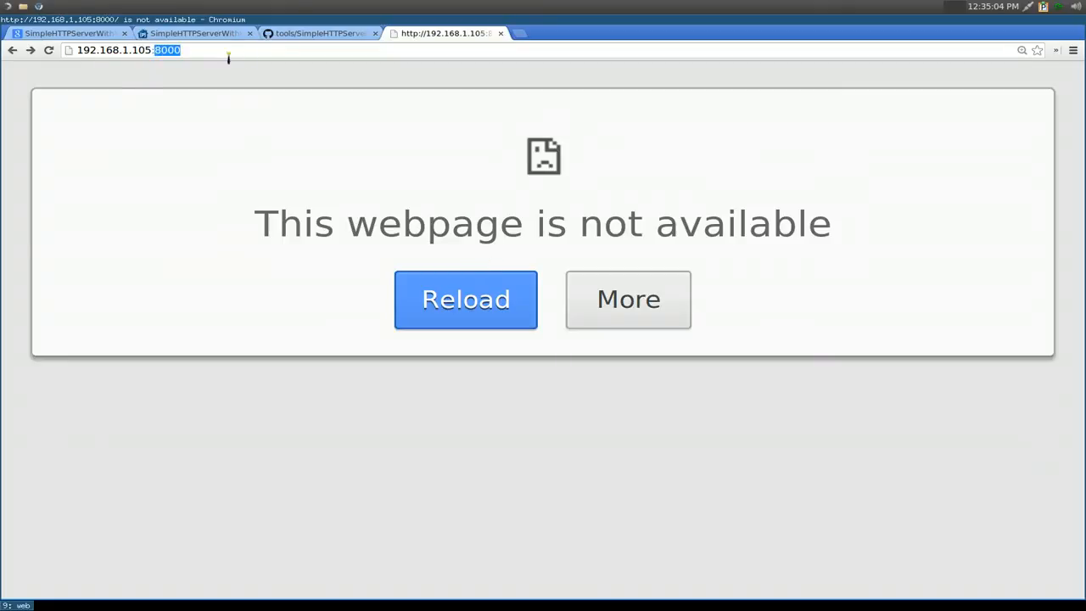
Change the address bar port from 8000 to 9700 and load the listing
type("9700")
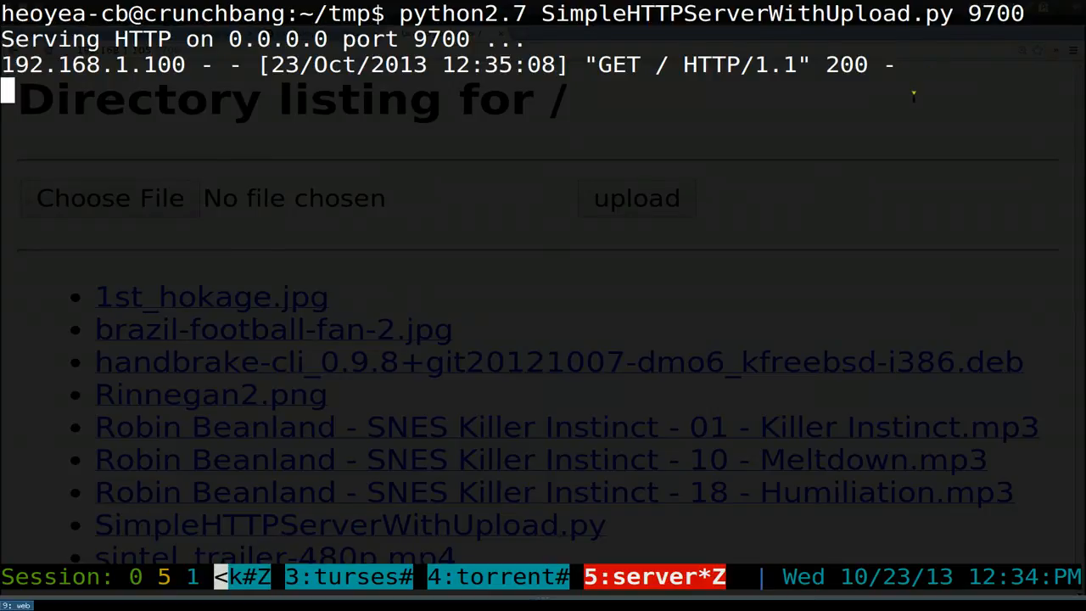
Stop the 9700 server, cd to ~/Music/Music/Album and run httpserver on port 8000
key("ctrl+c")
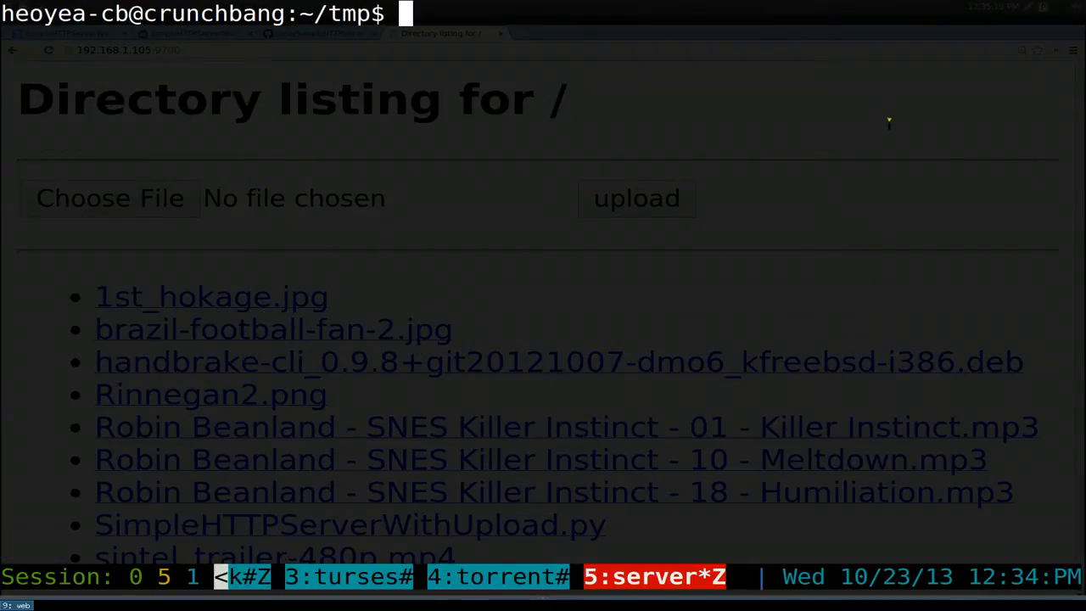
mouse_move(872, 151)
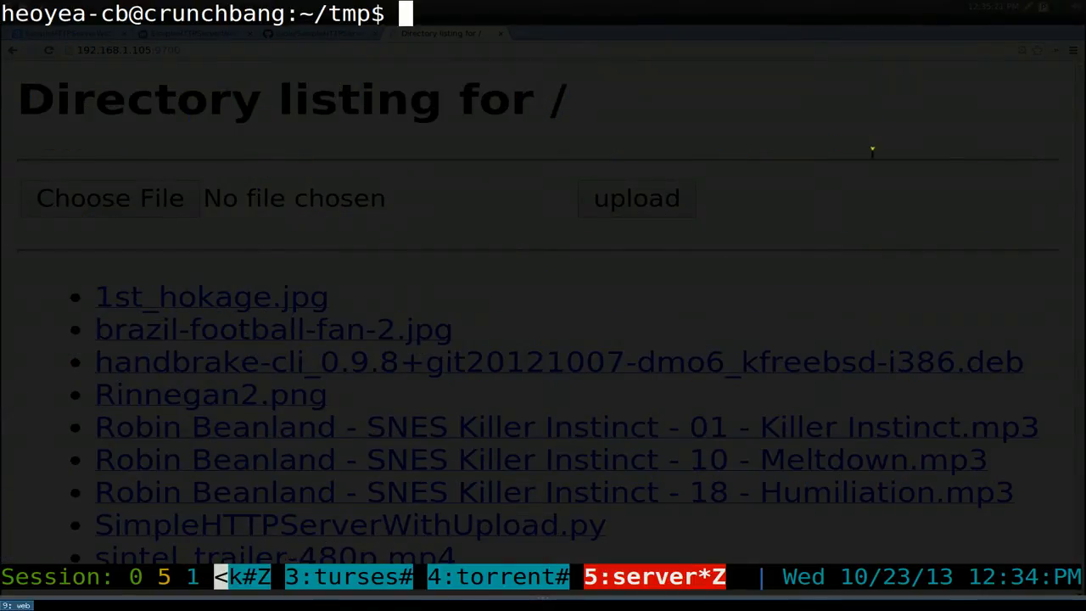
type("cd Music/")
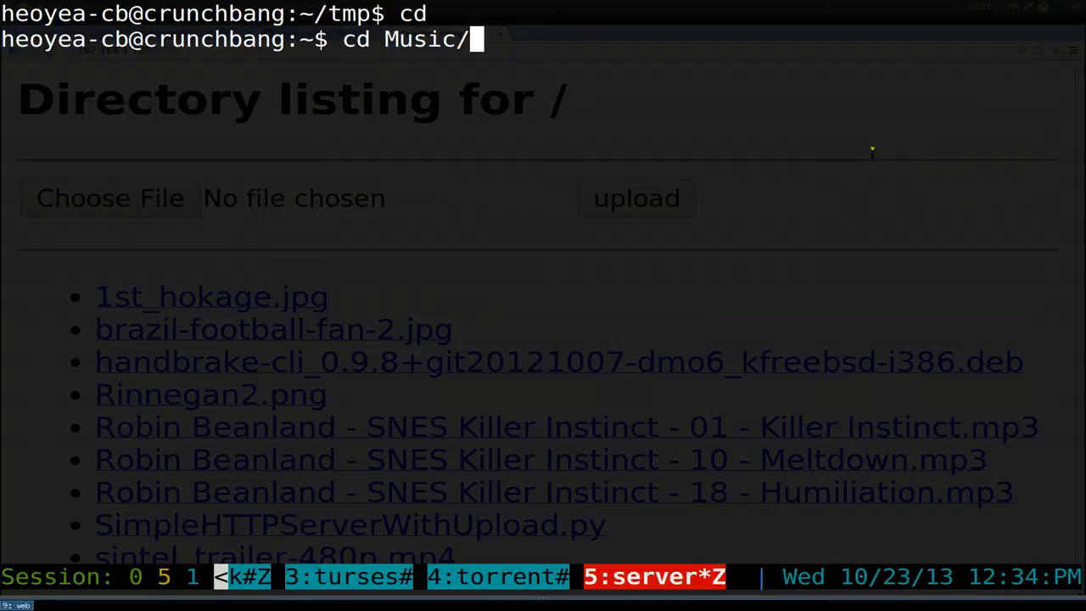
type("Music")
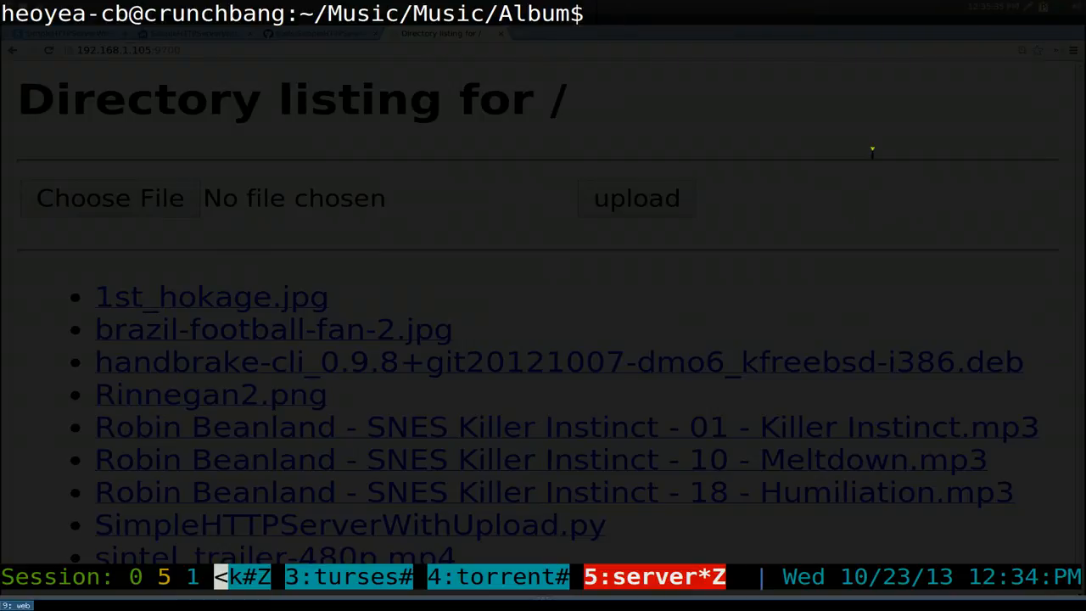
type("ht")
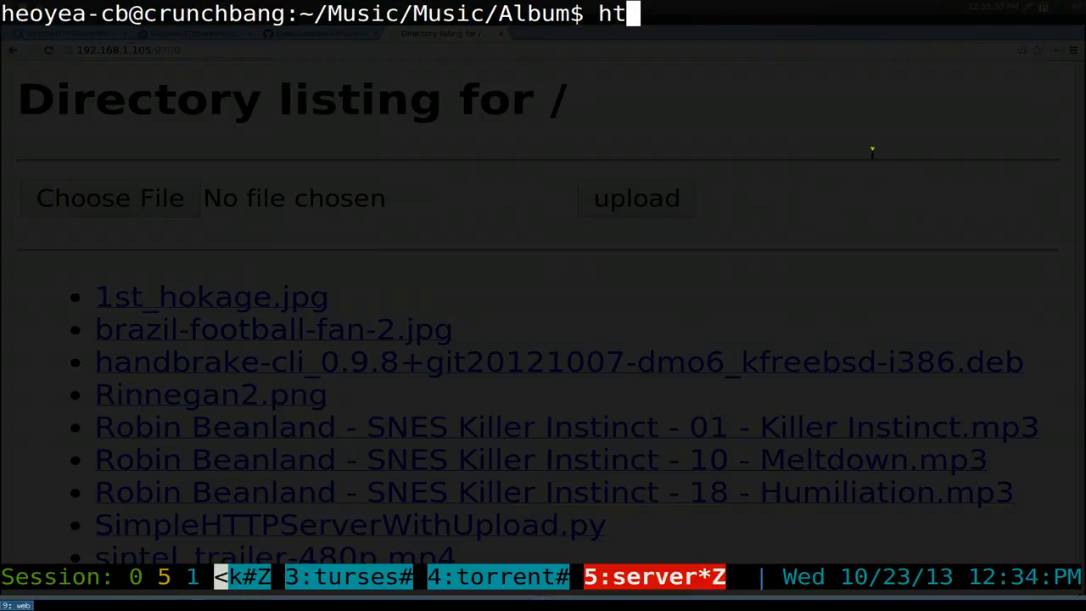
type("tpserver")
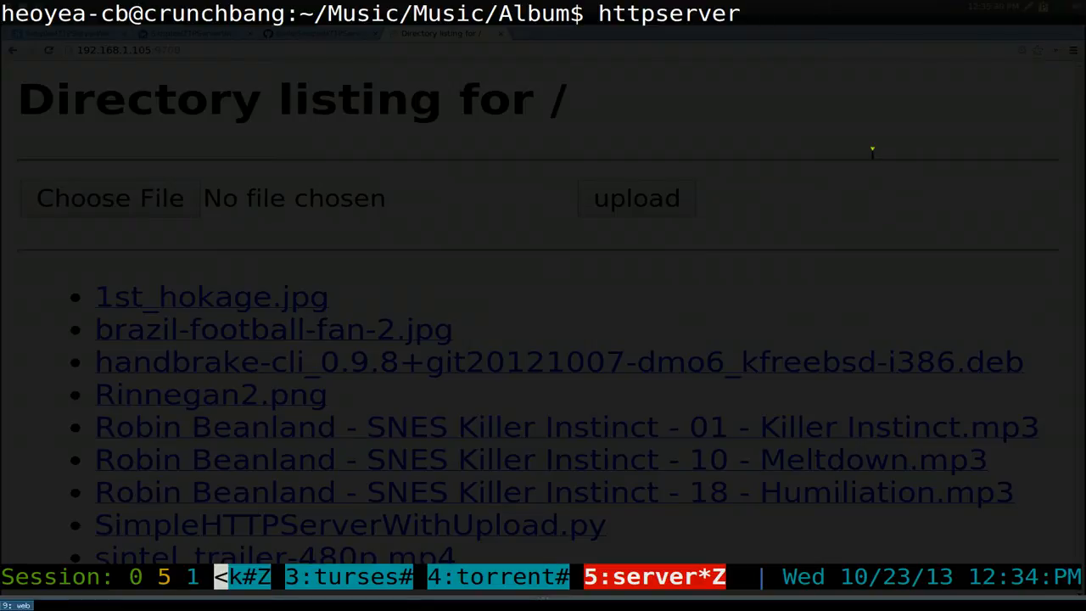
key("Return")
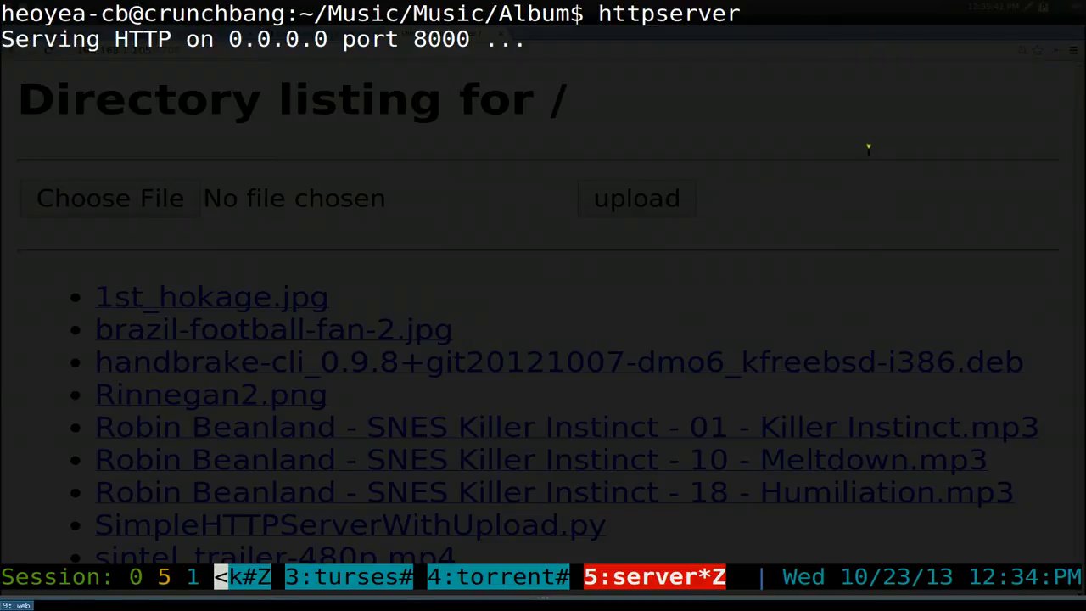
double_click(441, 39)
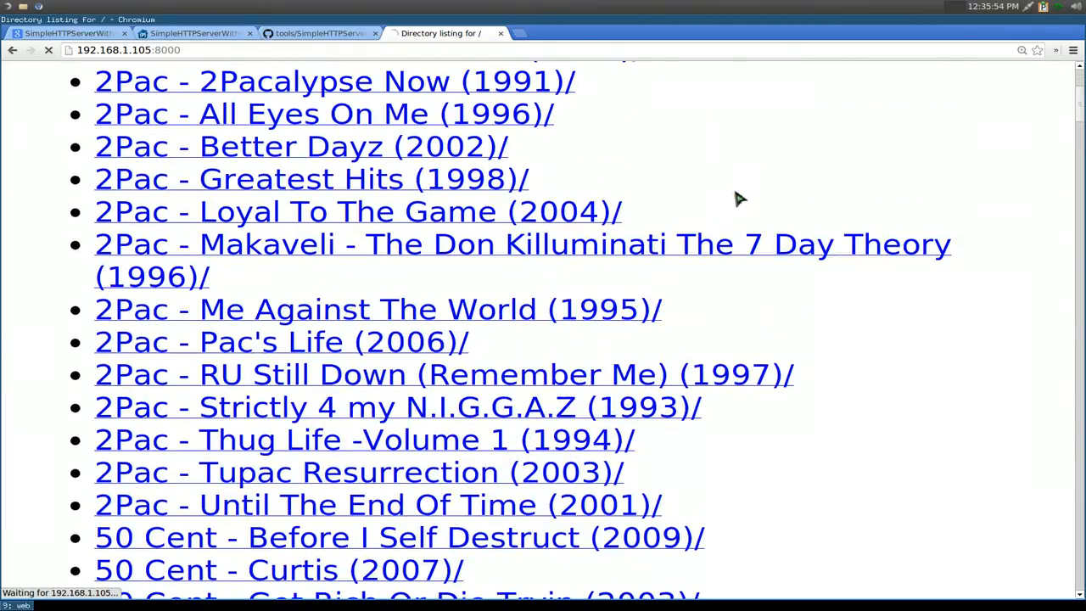
mouse_move(648, 210)
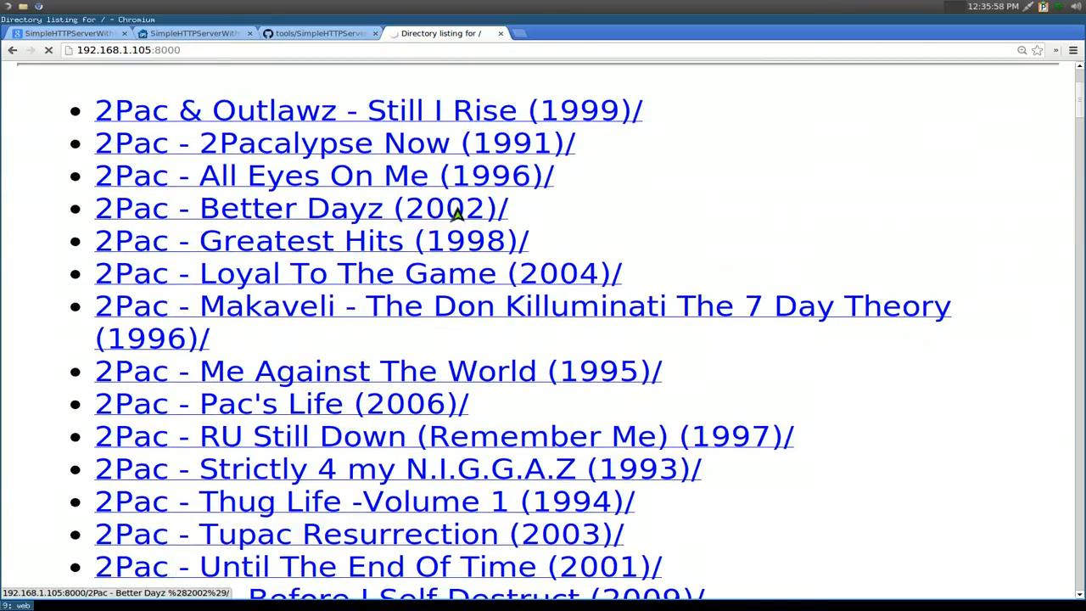
mouse_move(477, 214)
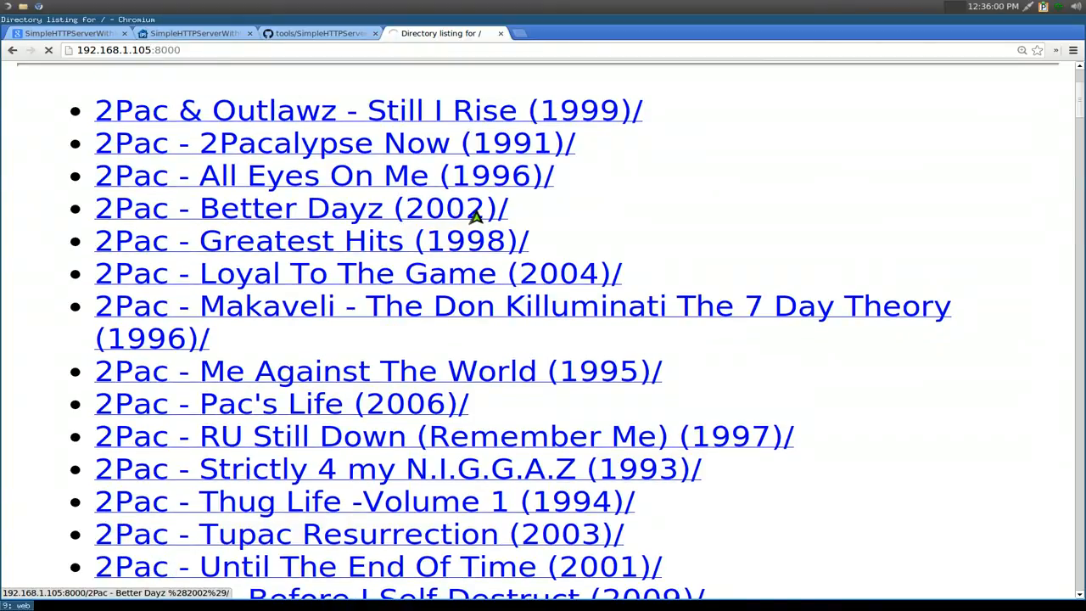
Browse into 2Pac - Better Dayz (2002) and its CD 1 track listing
left_click(299, 207)
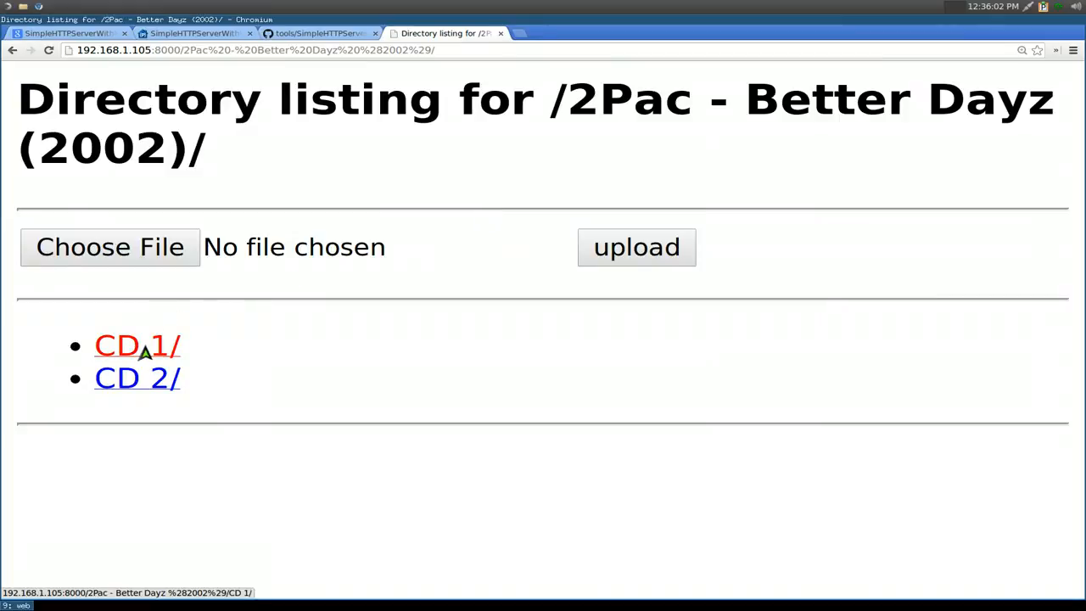
left_click(136, 346)
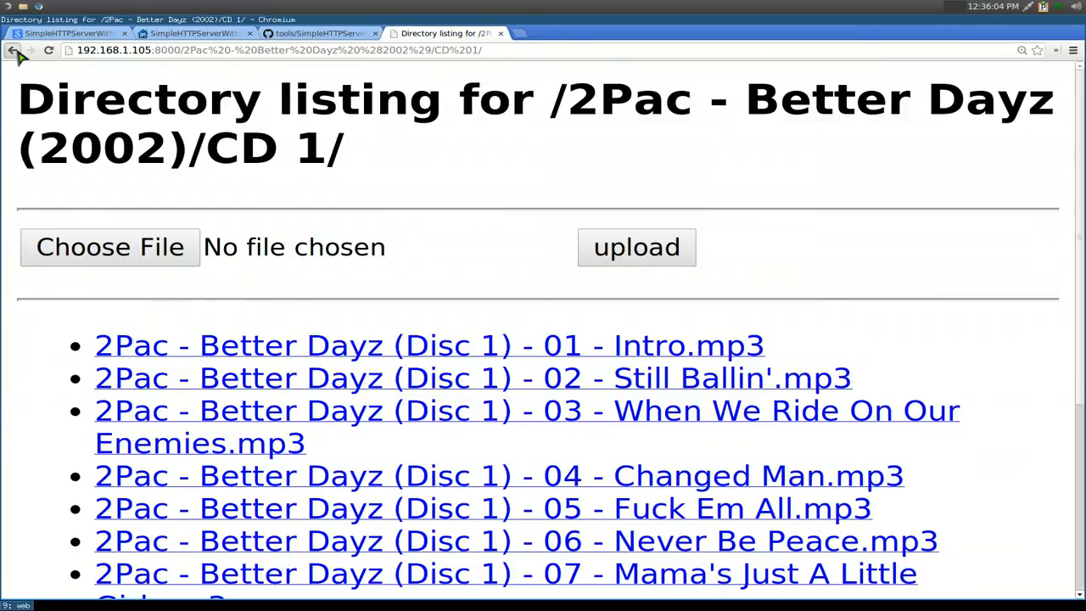
left_click(12, 49)
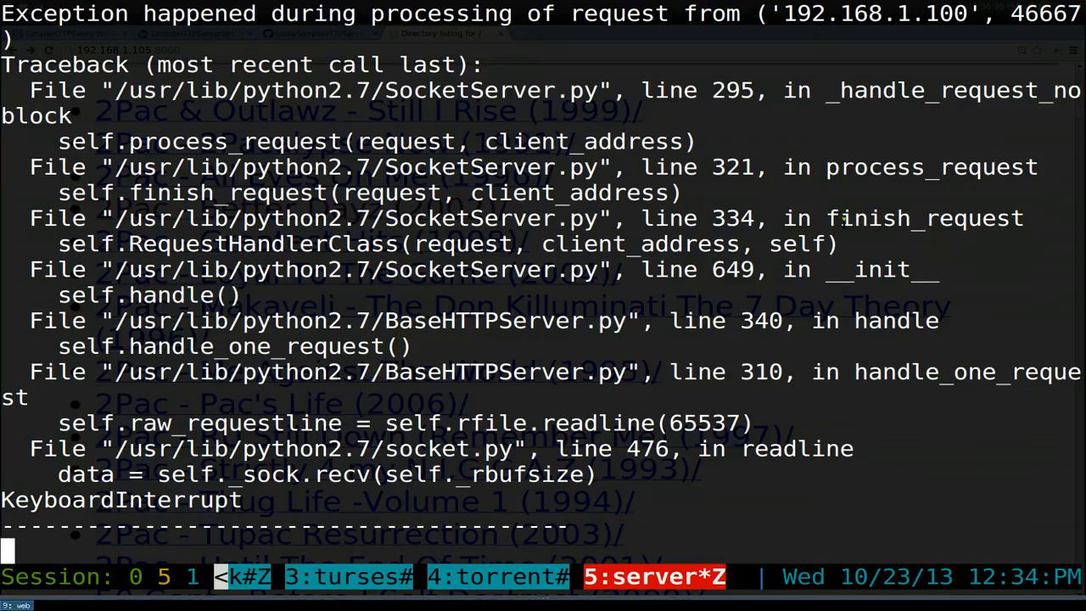
Stop the Album server and relaunch it as httpserver 9900
key("ctrl+c")
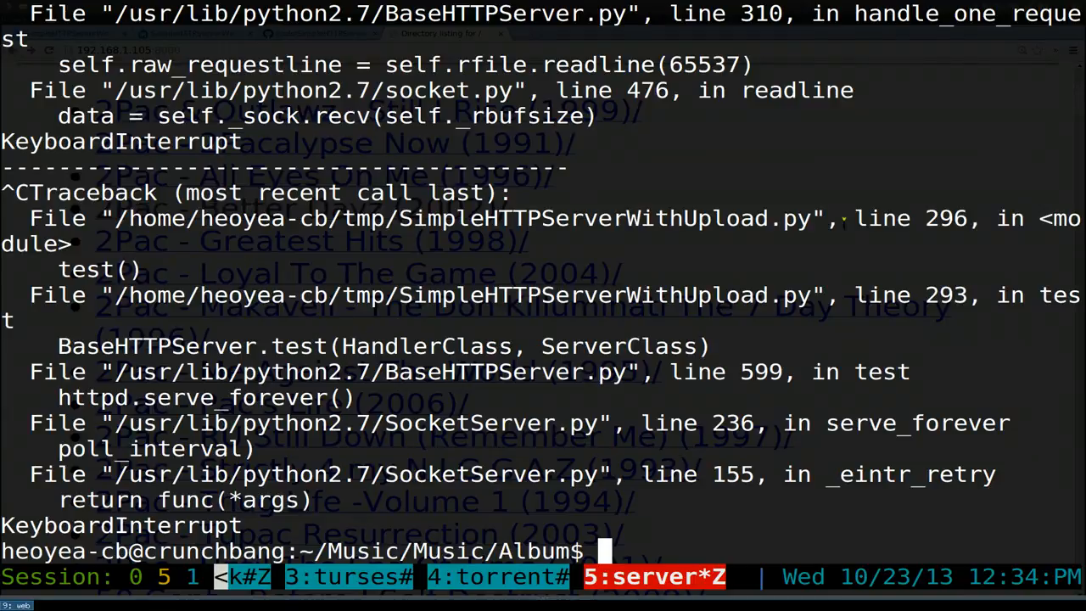
type("httpserver")
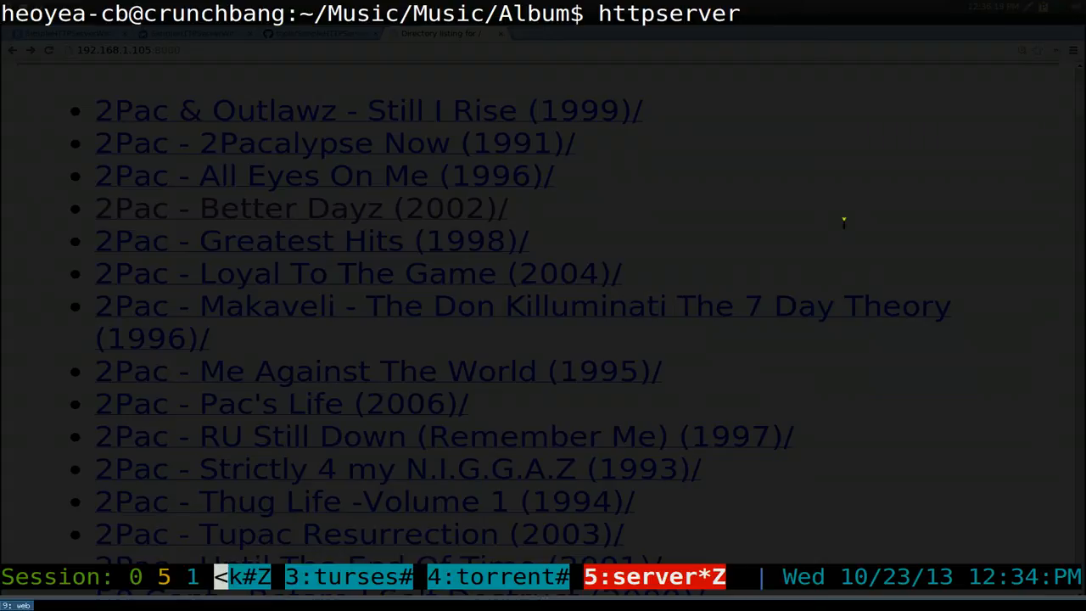
type("9900")
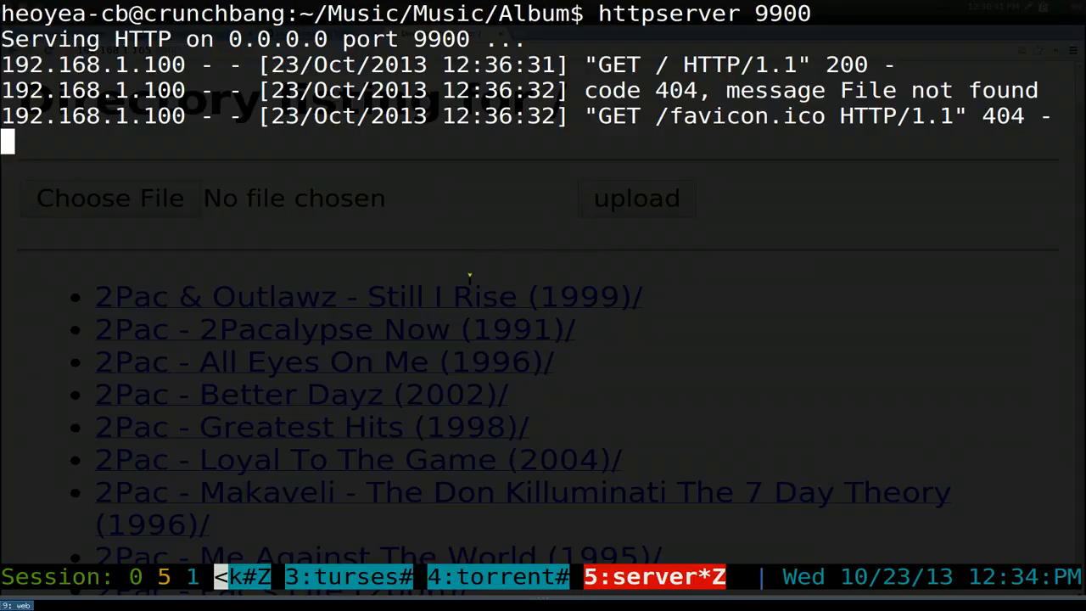
key("ctrl+c")
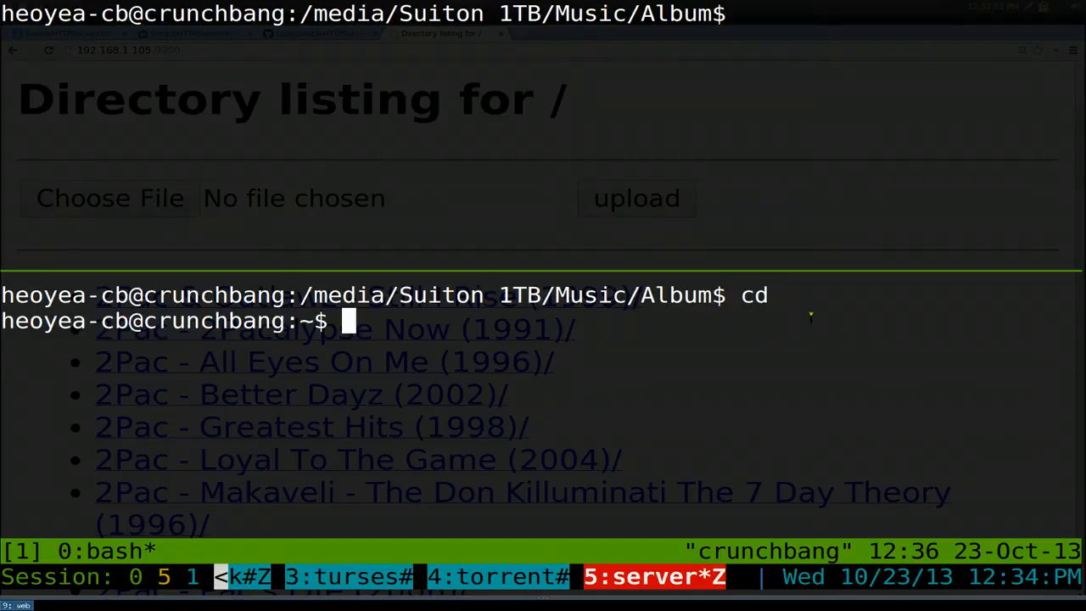
In the new split region, cd to ~/tmp and run httpserver 8001
type("ls")
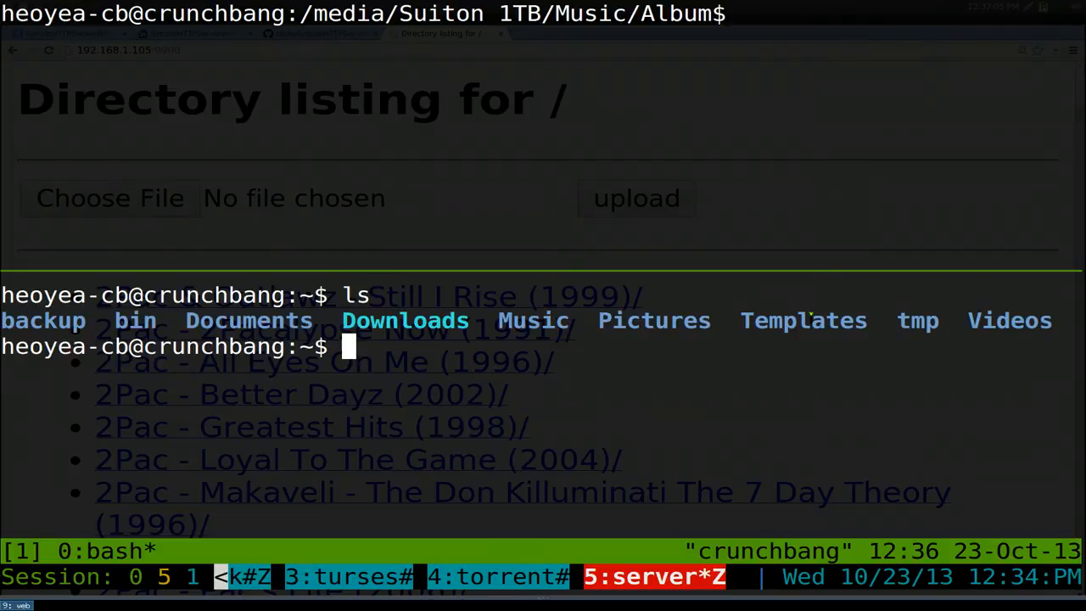
type("cd tmp/")
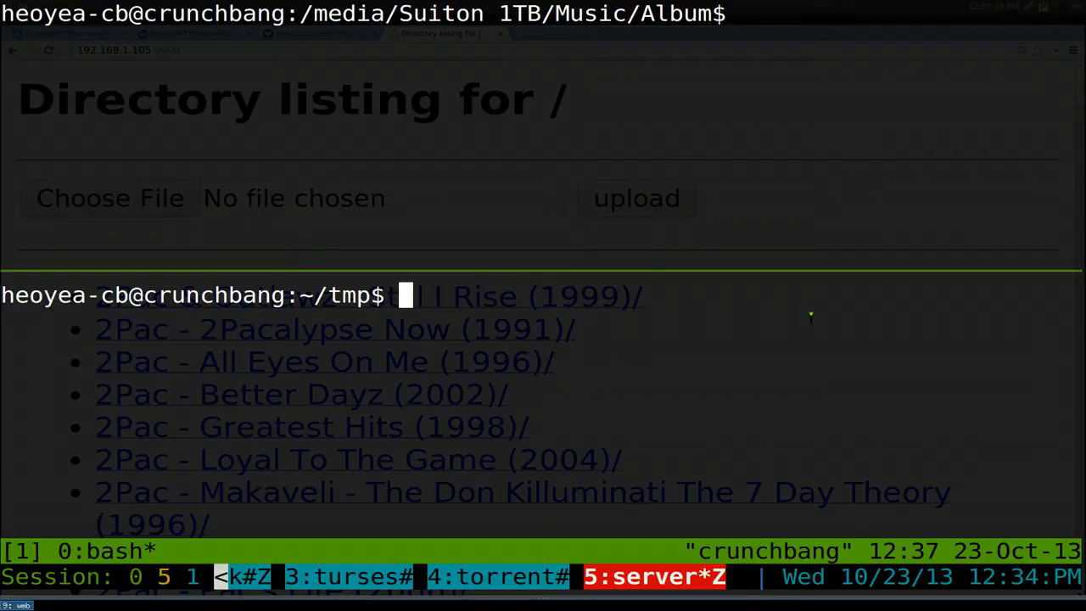
type("server")
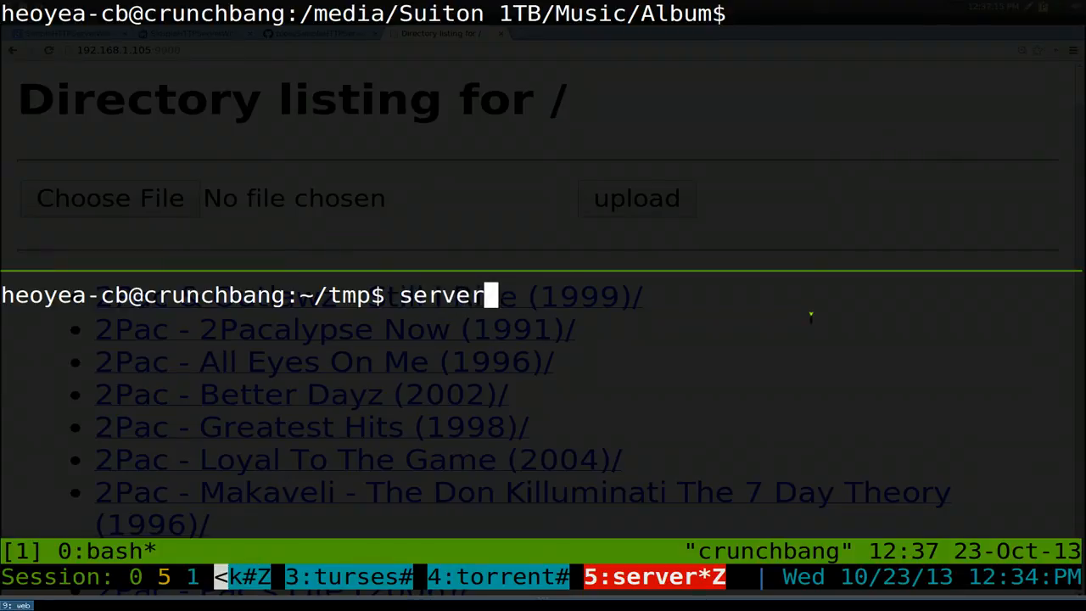
type("t")
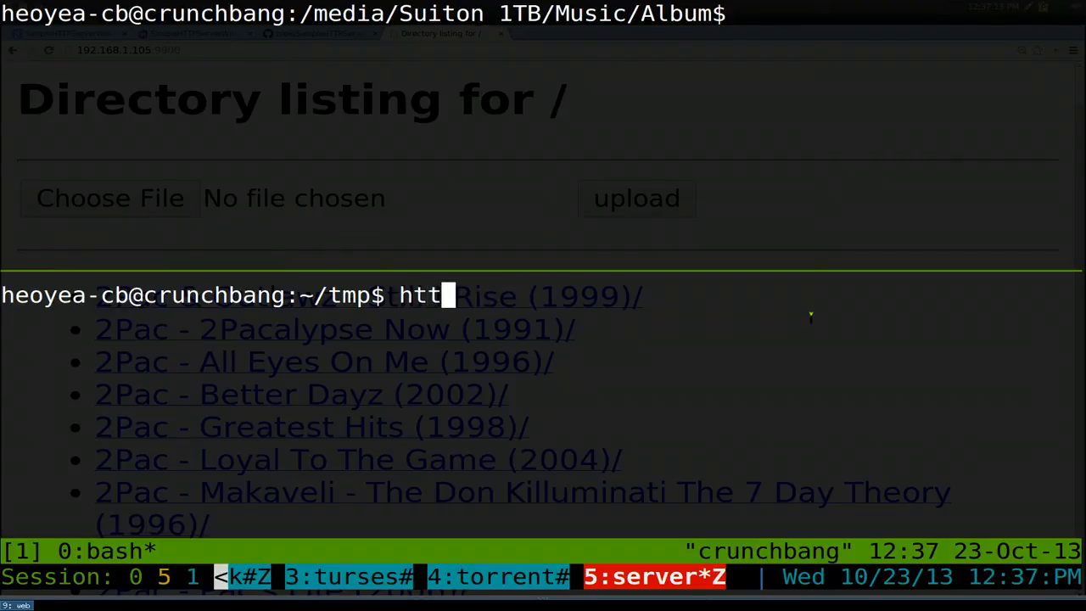
type("pserver")
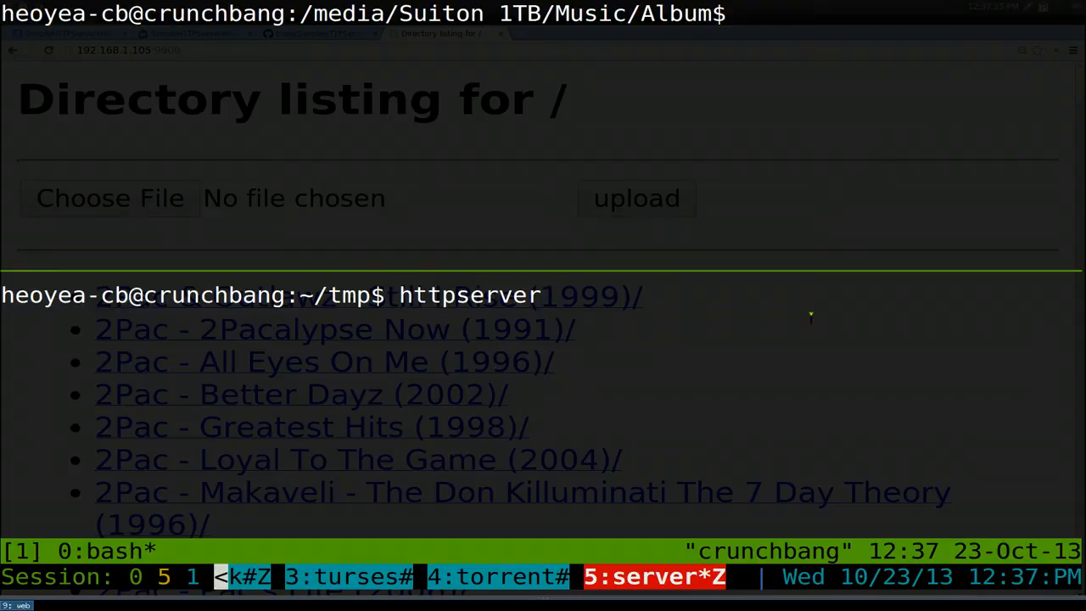
type("80")
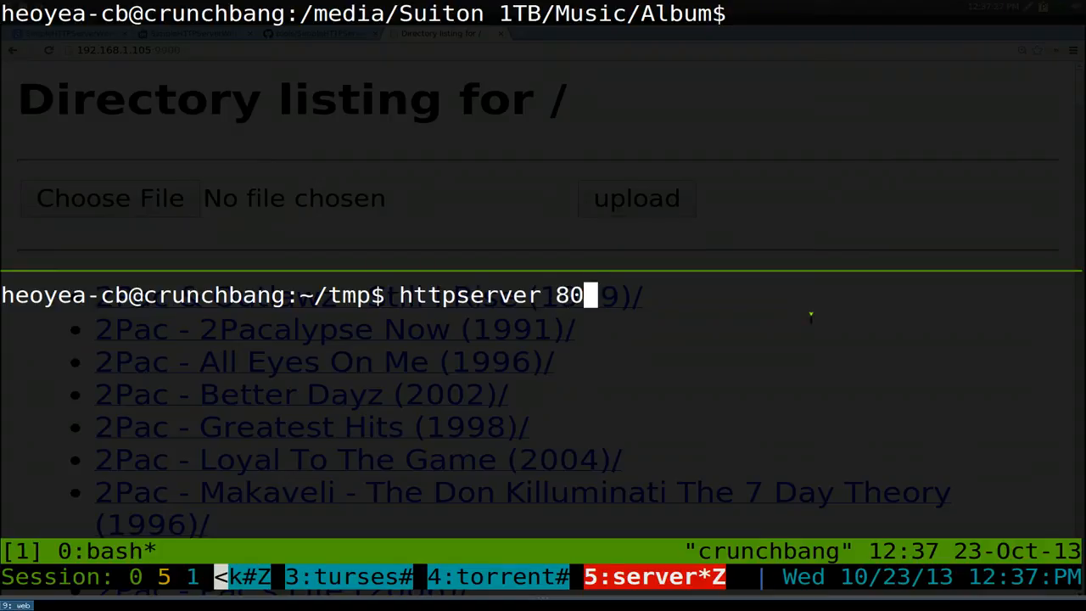
type("01")
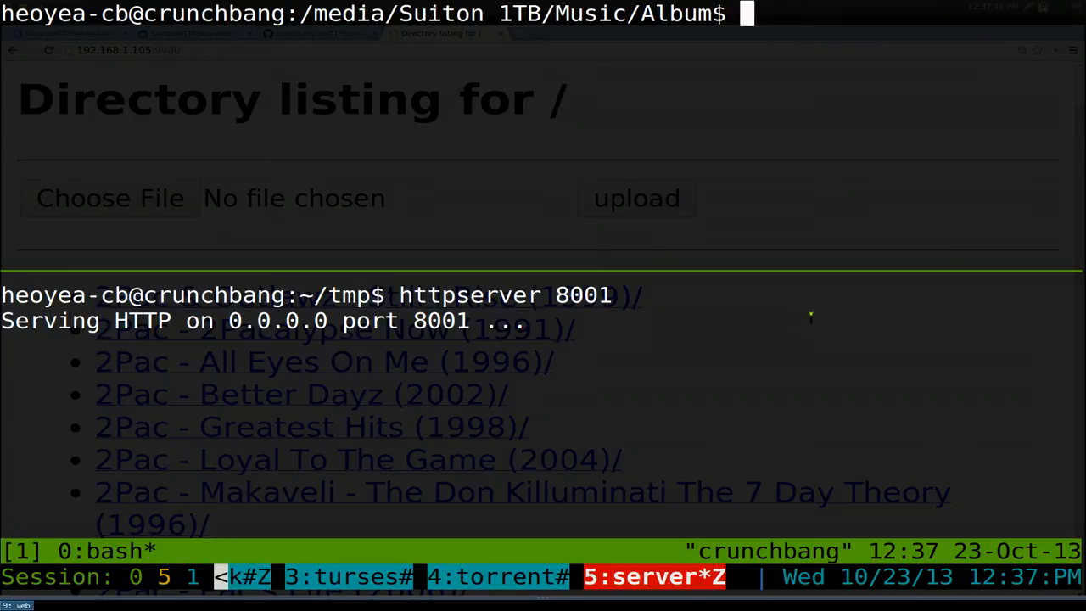
Begin typing a second httpserver 80… command in the upper region
type("httpserver")
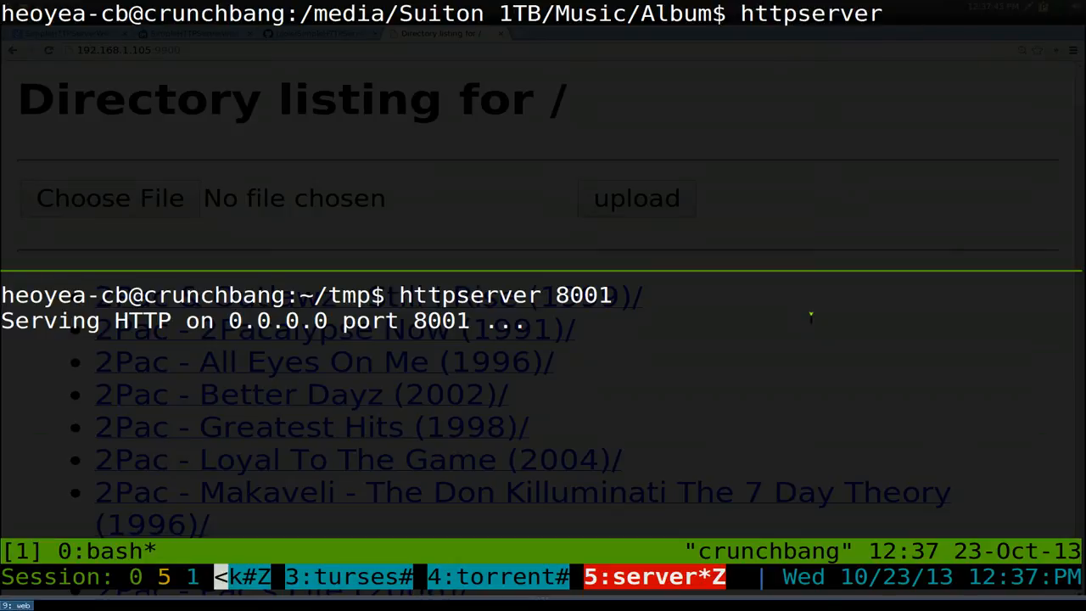
type("80")
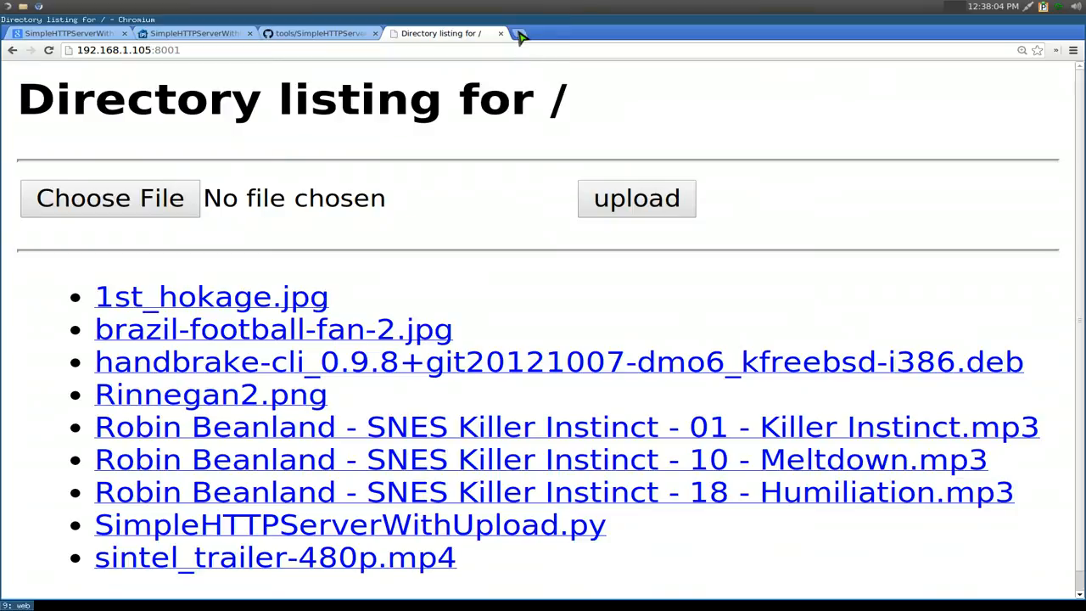
Load 192.168.1.105:8000 in a new Chromium tab, then return to the 8001 tab
left_click(519, 34)
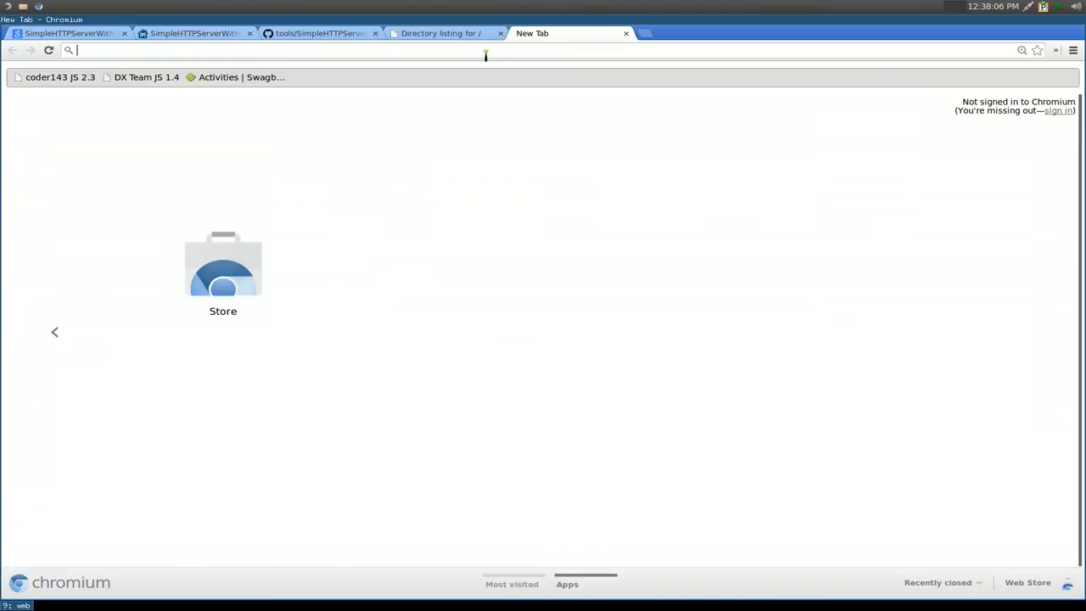
type("192")
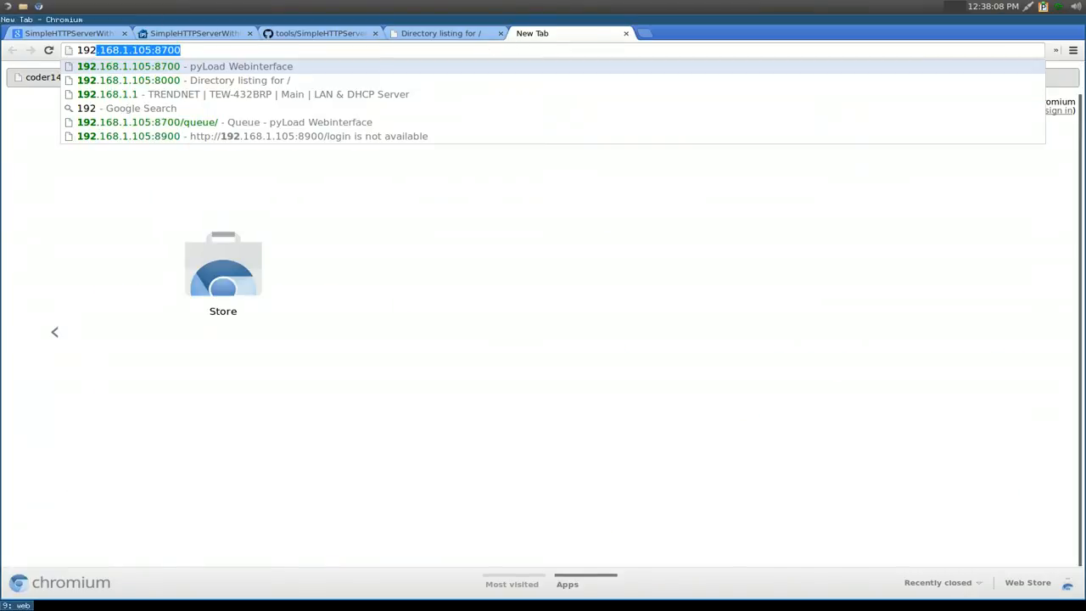
type("192.168.1.105:80001")
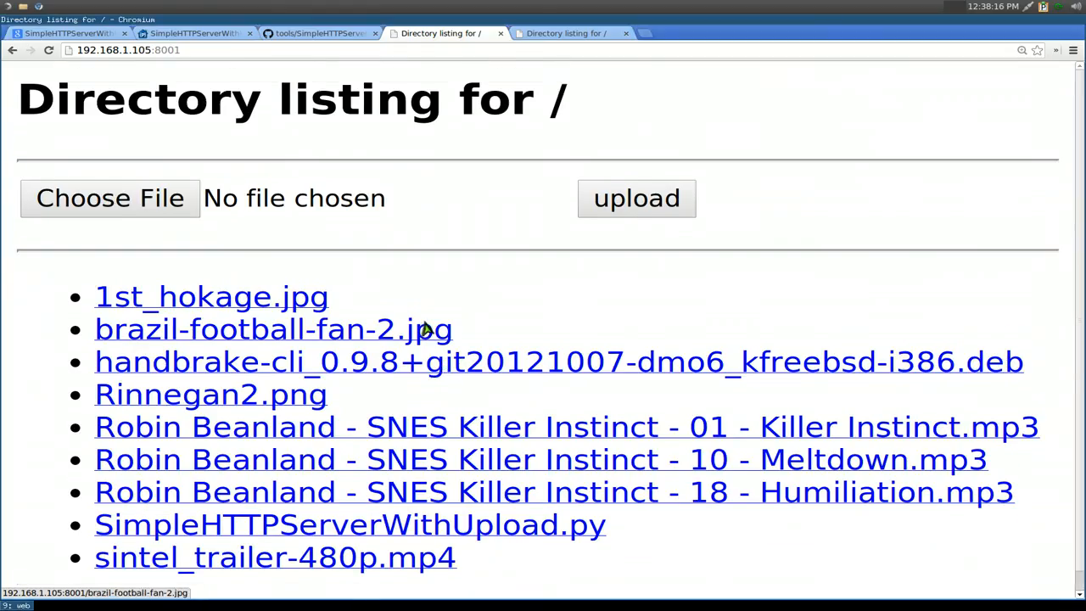
left_click(567, 34)
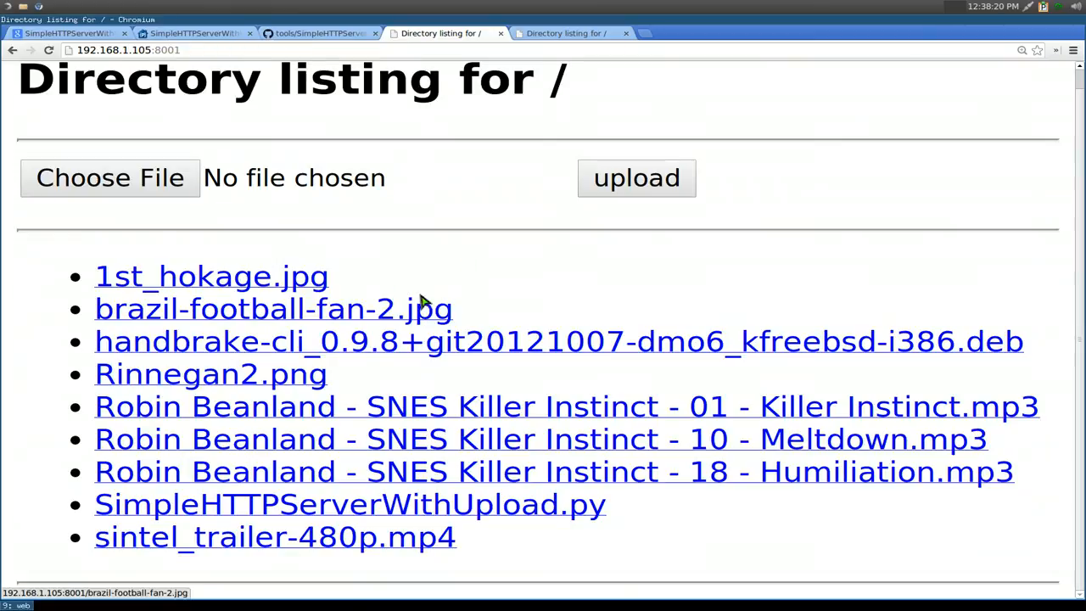
mouse_move(285, 309)
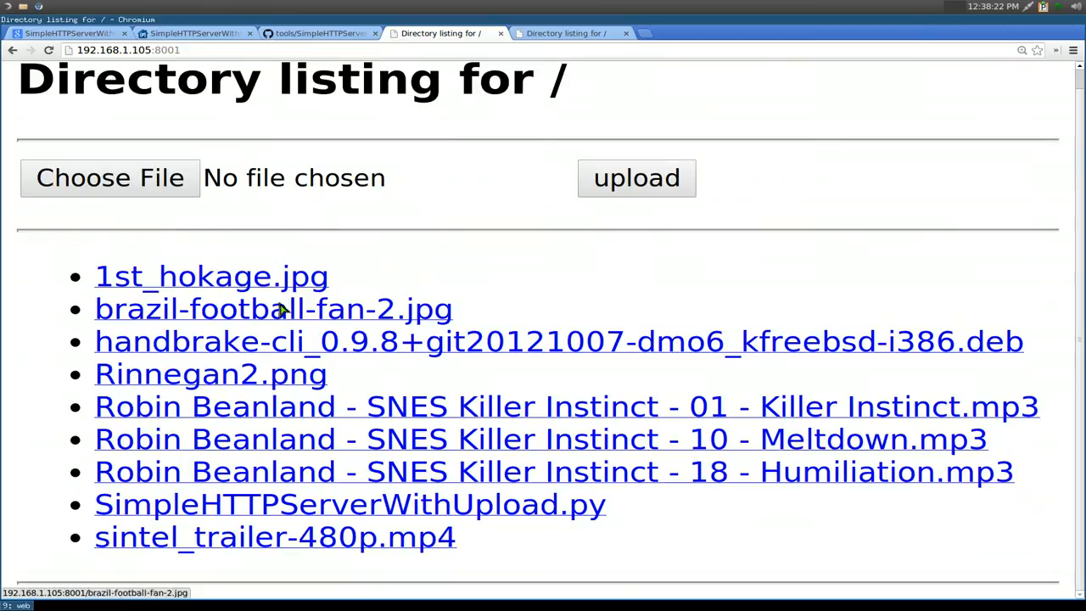
left_click(566, 34)
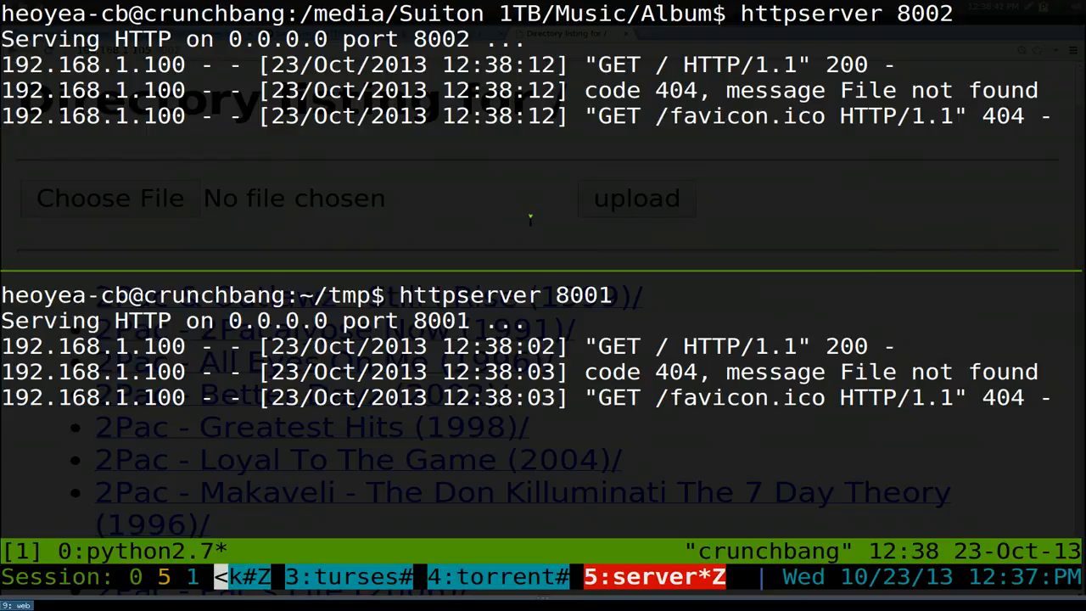
Select the port number 8001 in the lower pane's httpserver command line
double_click(582, 295)
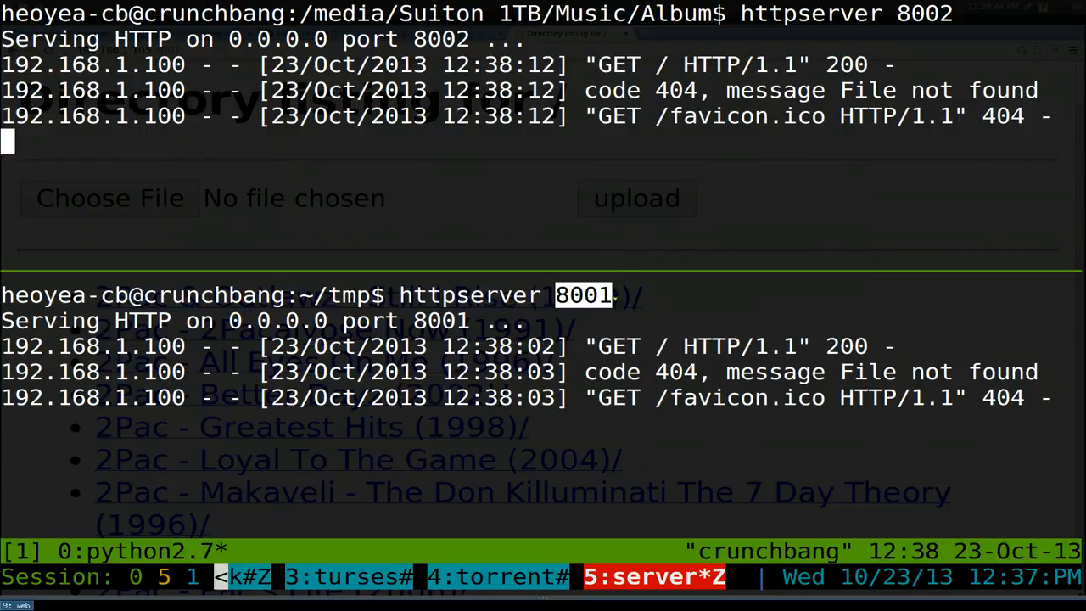